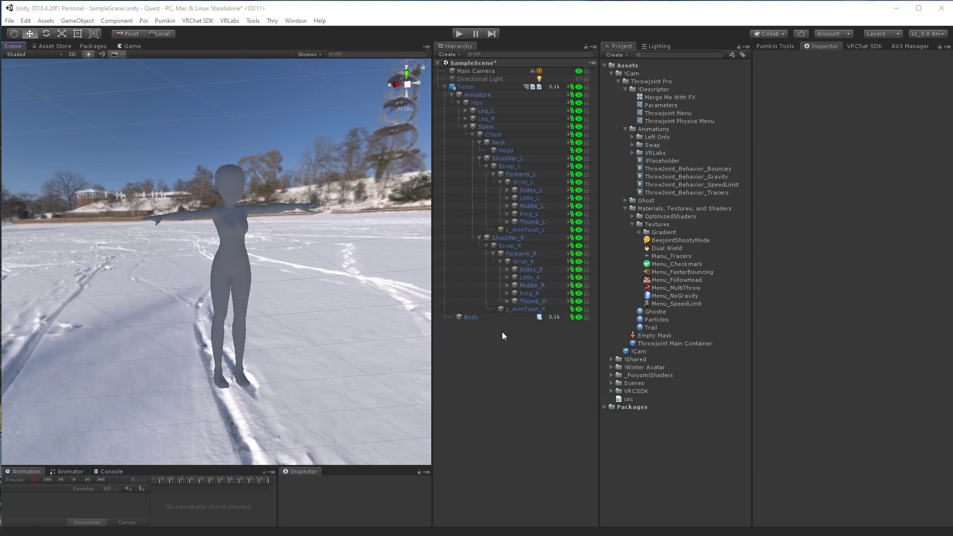
{"action": "mouse_move", "coordinate": [706, 331]}
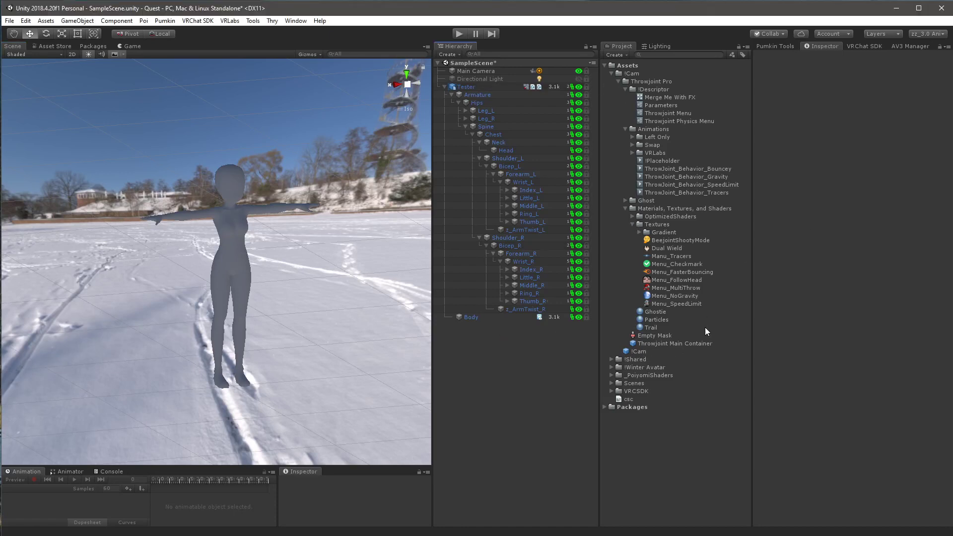
Step: Collapse the Throwjoint Pro asset tree in the Project window
{"action": "left_click", "coordinate": [612, 81]}
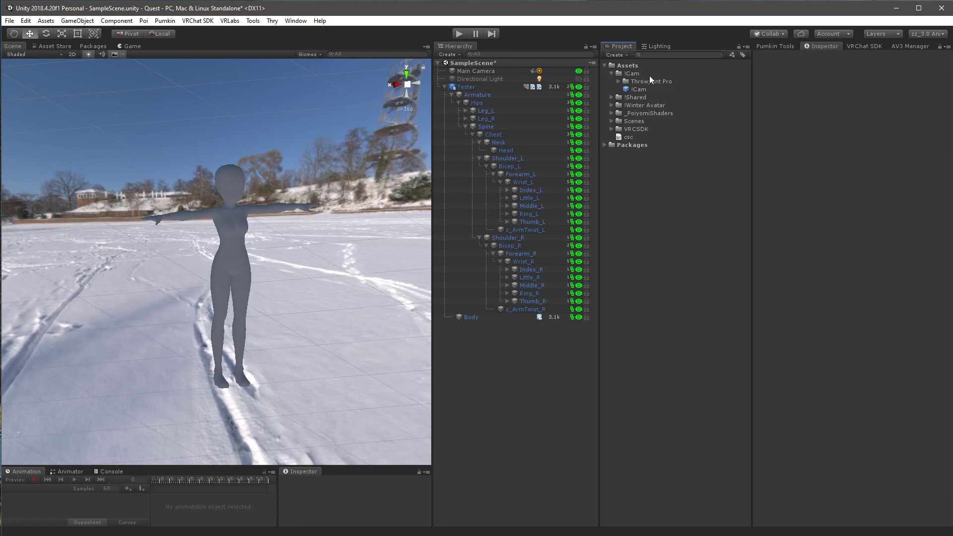
{"action": "mouse_move", "coordinate": [680, 160]}
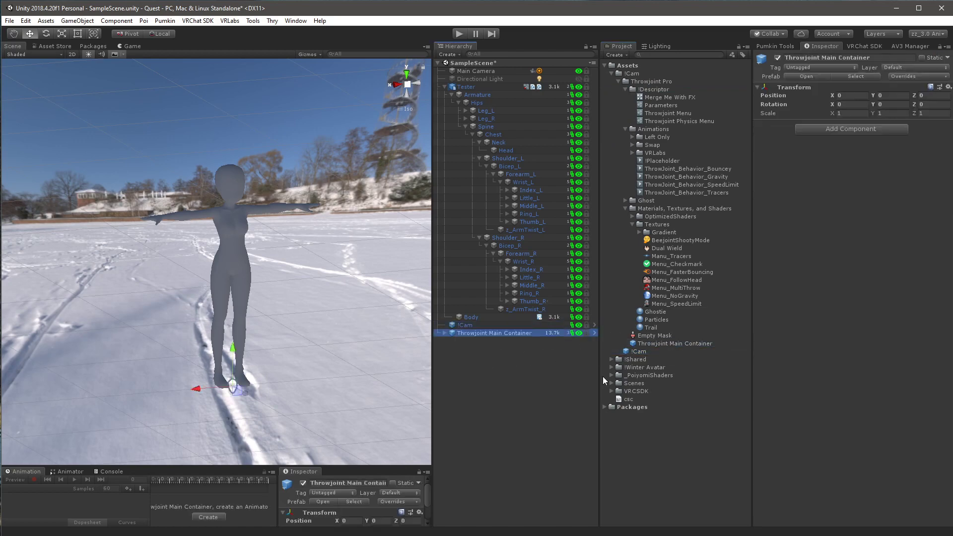
Step: Nest Throwjoint Main Container under !Cam inside Tester, revealing its wrist lock children
{"action": "left_click", "coordinate": [466, 325]}
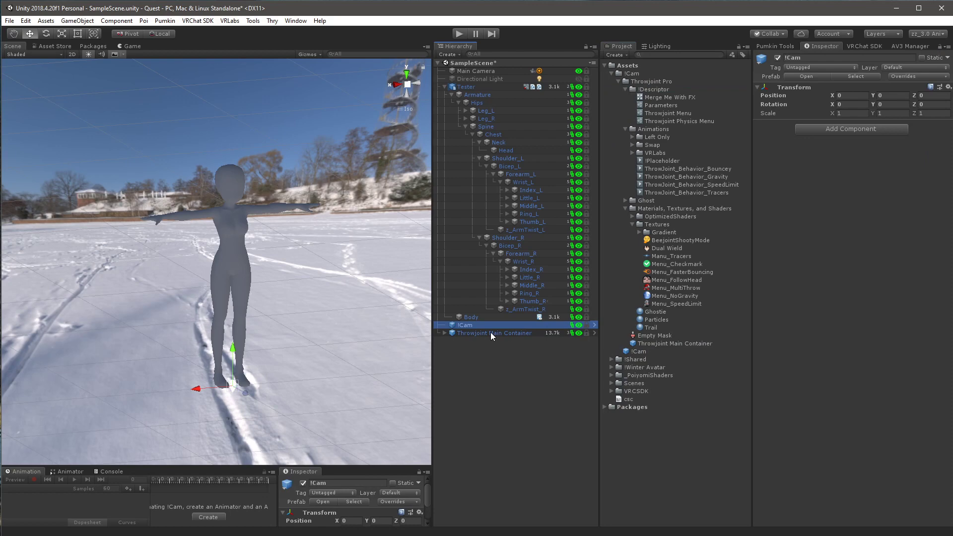
{"action": "left_click", "coordinate": [494, 333]}
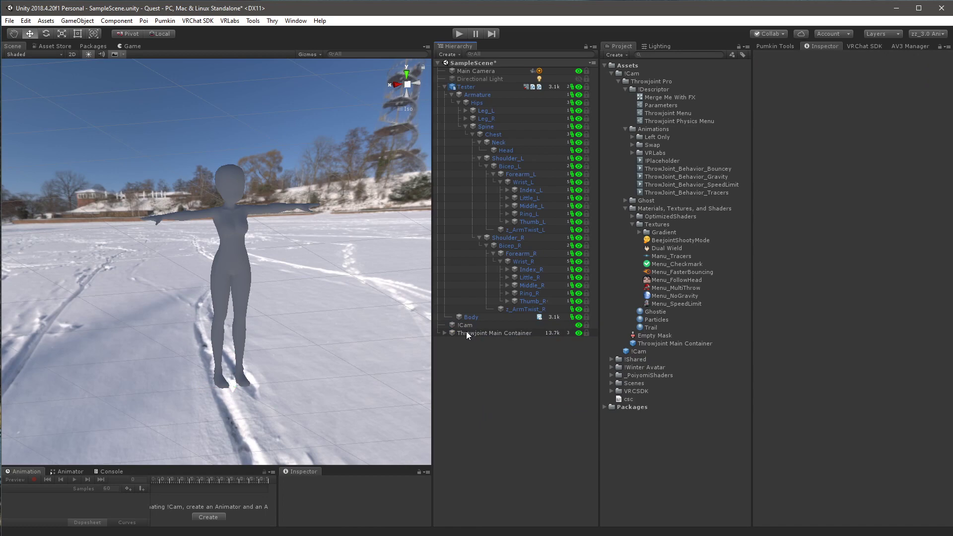
{"action": "left_click", "coordinate": [465, 324]}
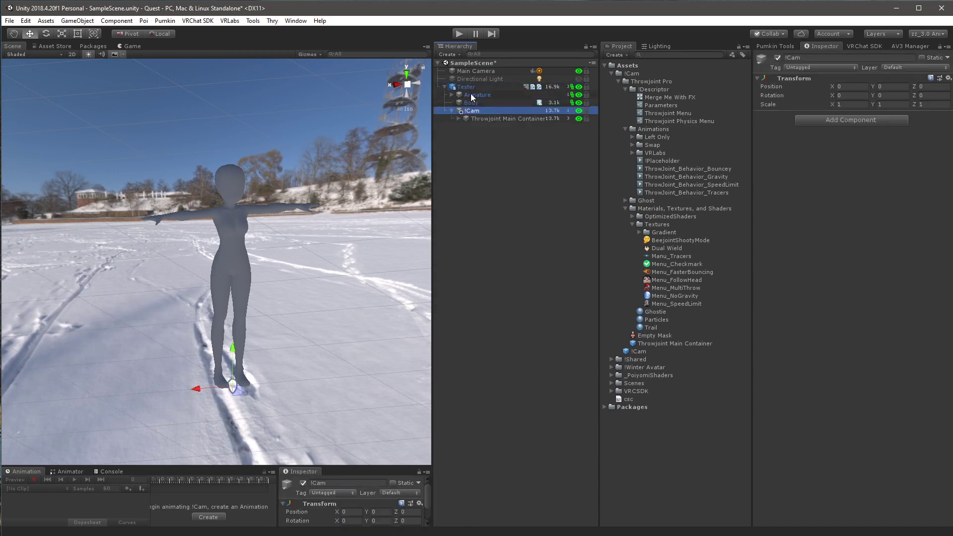
{"action": "left_click", "coordinate": [478, 94]}
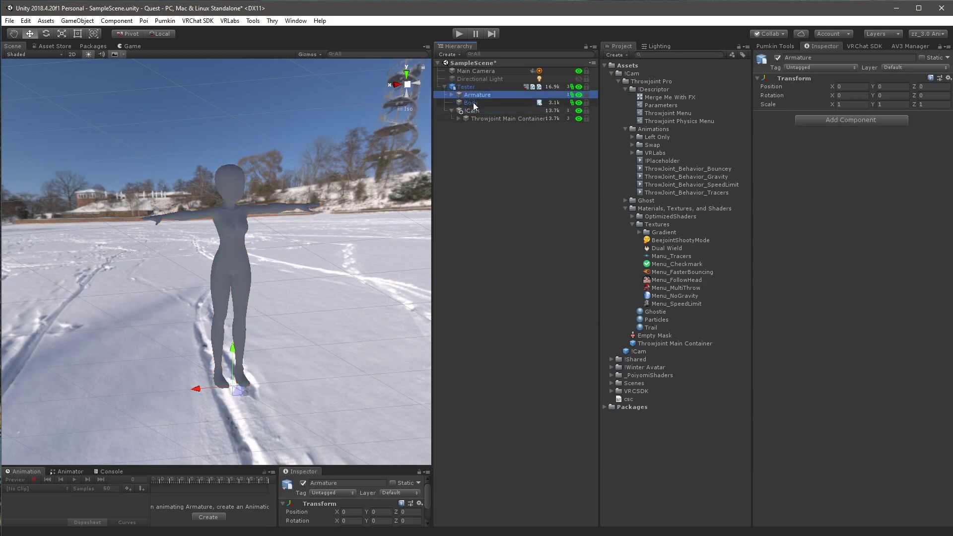
{"action": "left_click", "coordinate": [472, 102]}
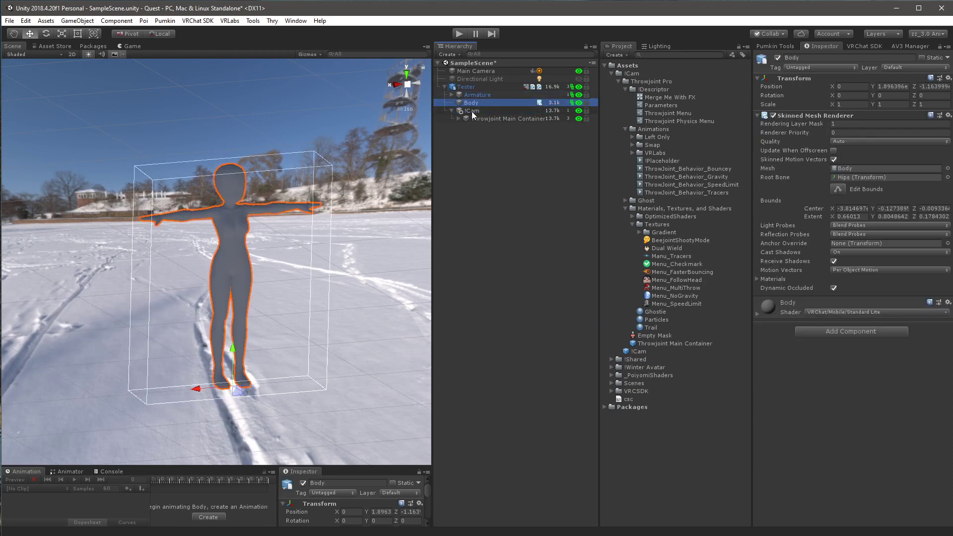
{"action": "left_click", "coordinate": [473, 110]}
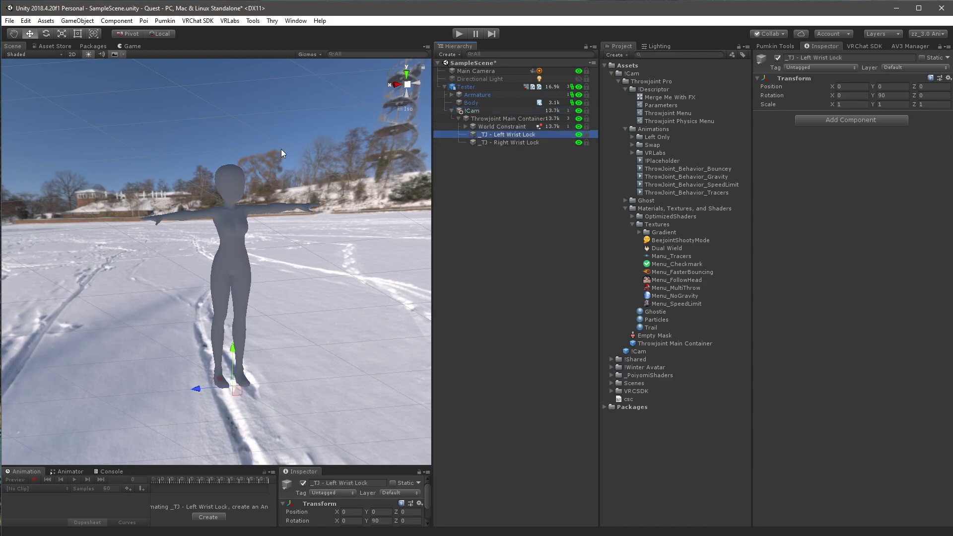
{"action": "mouse_move", "coordinate": [559, 156]}
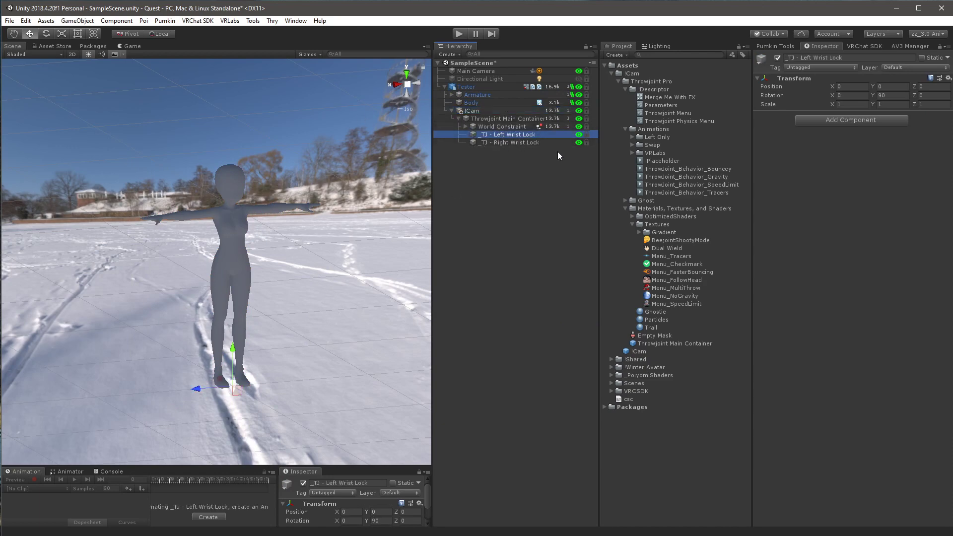
Step: Expand Armature and move the left and right wrist locks under Wrist_L and Wrist_R
{"action": "left_click", "coordinate": [452, 94]}
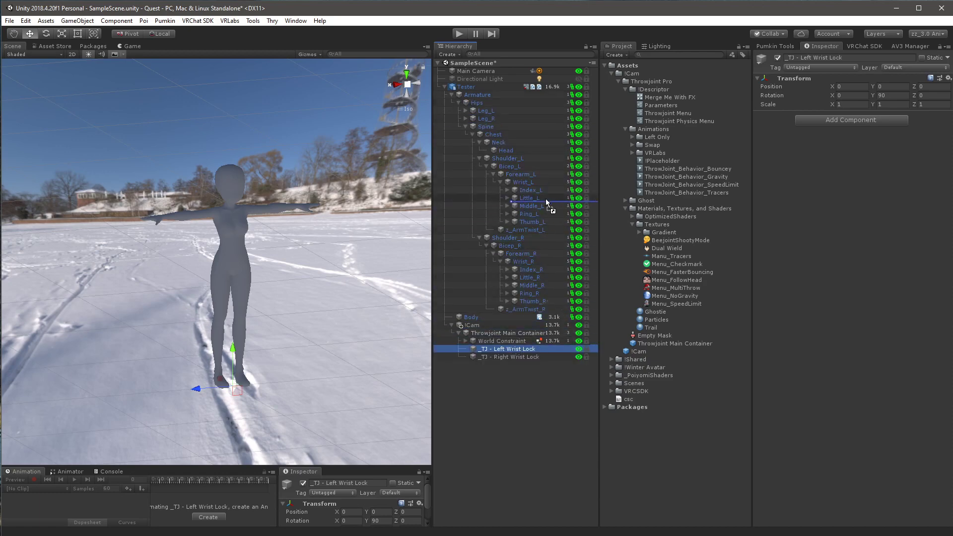
{"action": "left_click", "coordinate": [509, 357]}
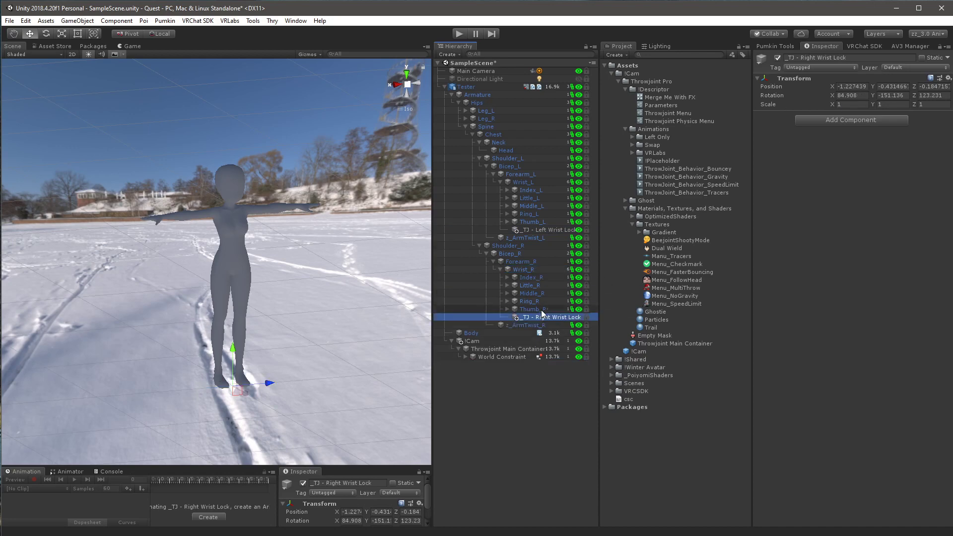
{"action": "mouse_move", "coordinate": [742, 237]}
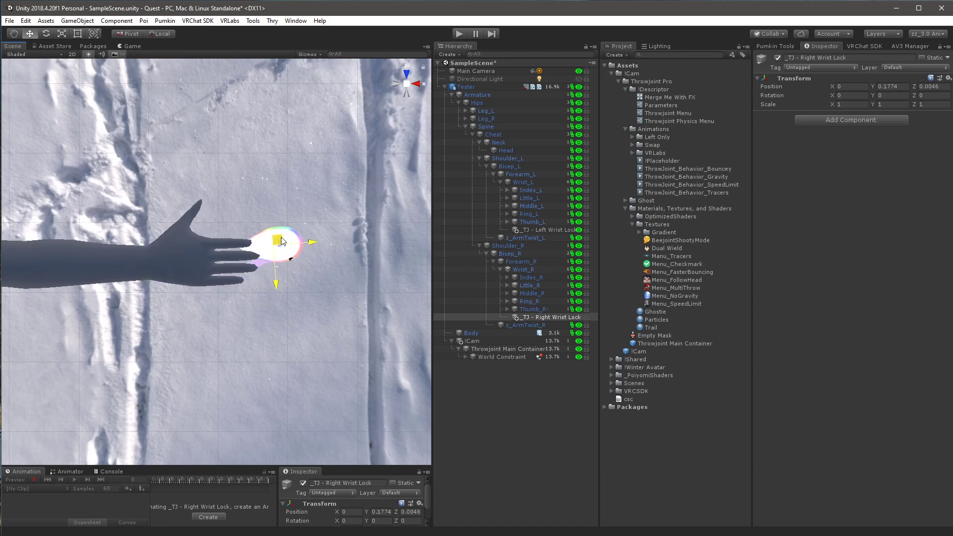
Step: Slide the right wrist lock along the hand and set its X rotation to -90
{"action": "left_click_drag", "start_coordinate": [284, 239], "coordinate": [298, 231]}
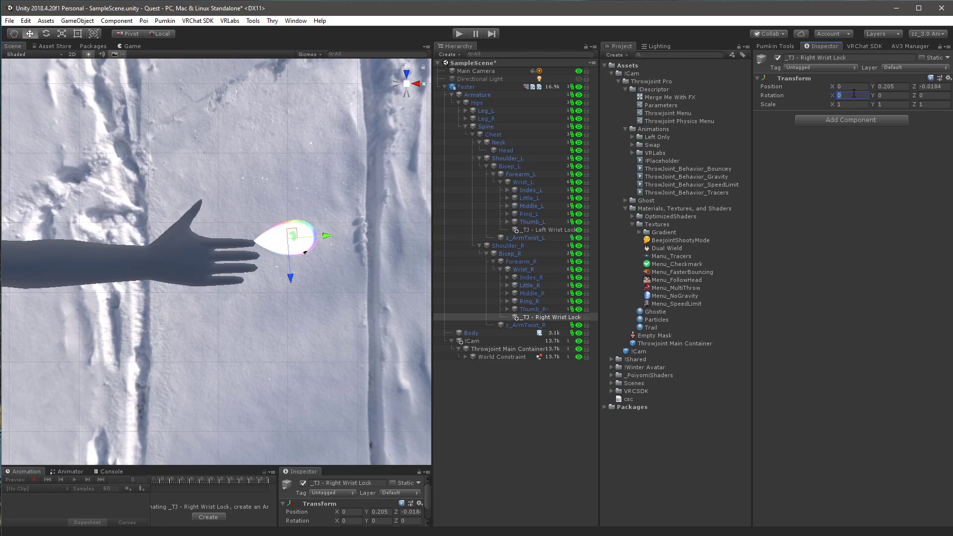
{"action": "type", "text": "-90"}
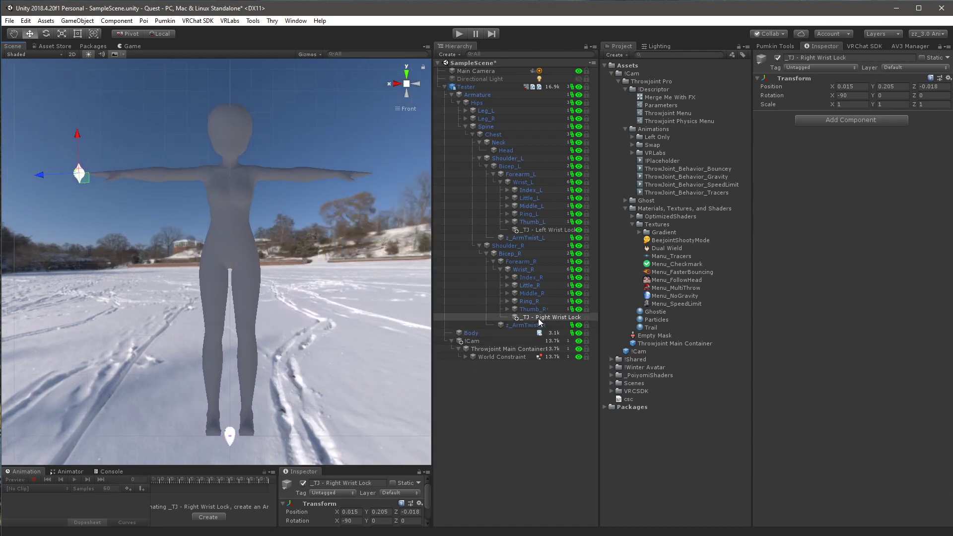
Step: Copy the right wrist lock's transform and paste it onto the left wrist lock
{"action": "left_click", "coordinate": [547, 317]}
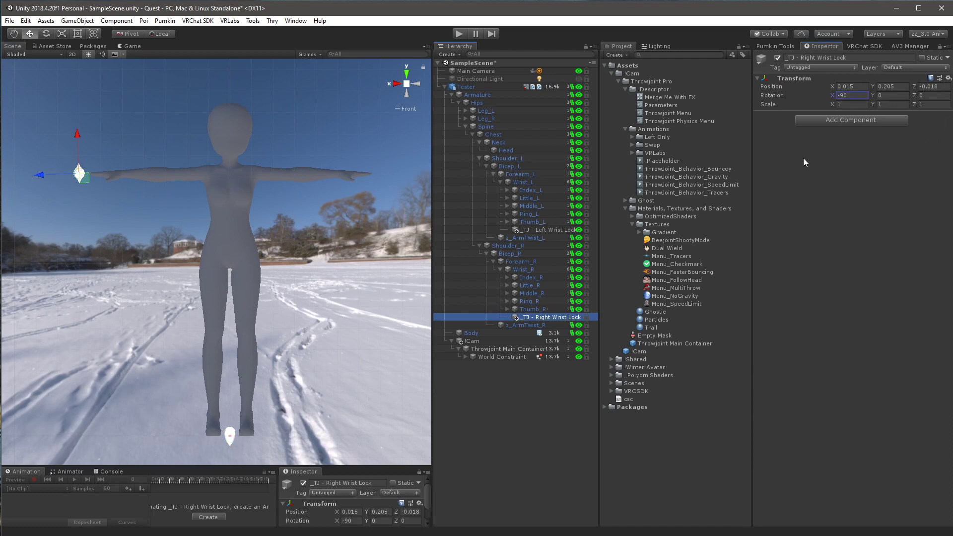
{"action": "left_click", "coordinate": [547, 230]}
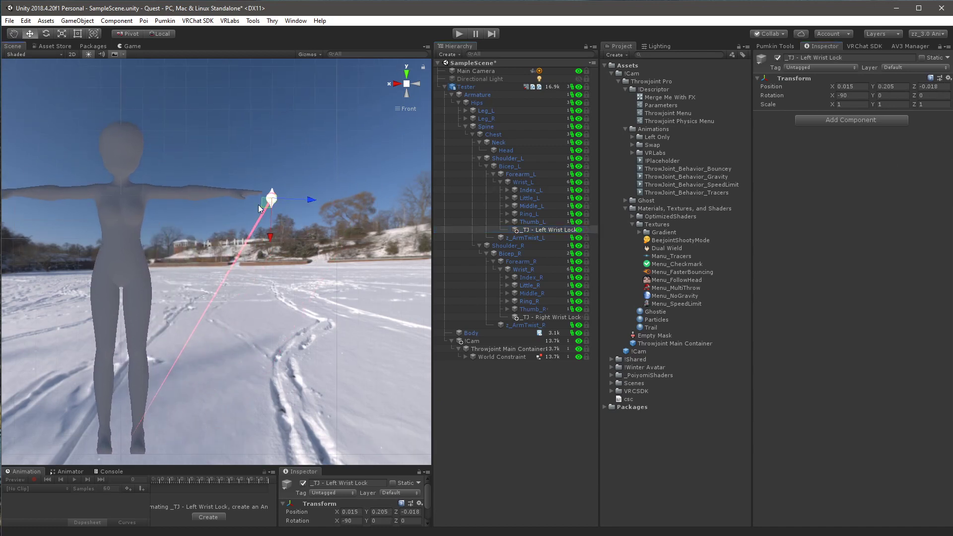
{"action": "mouse_move", "coordinate": [846, 97]}
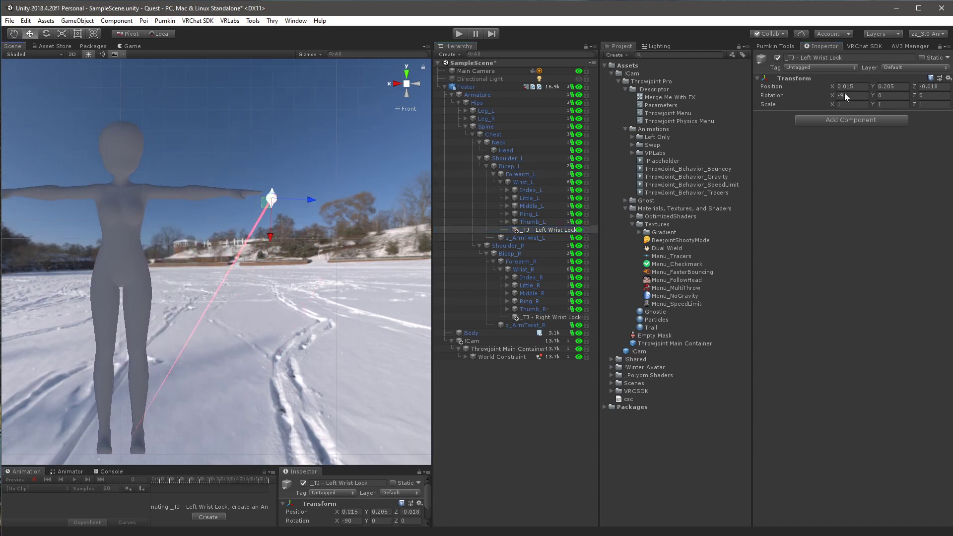
{"action": "left_click", "coordinate": [850, 86]}
{"action": "type", "text": "-0.015"}
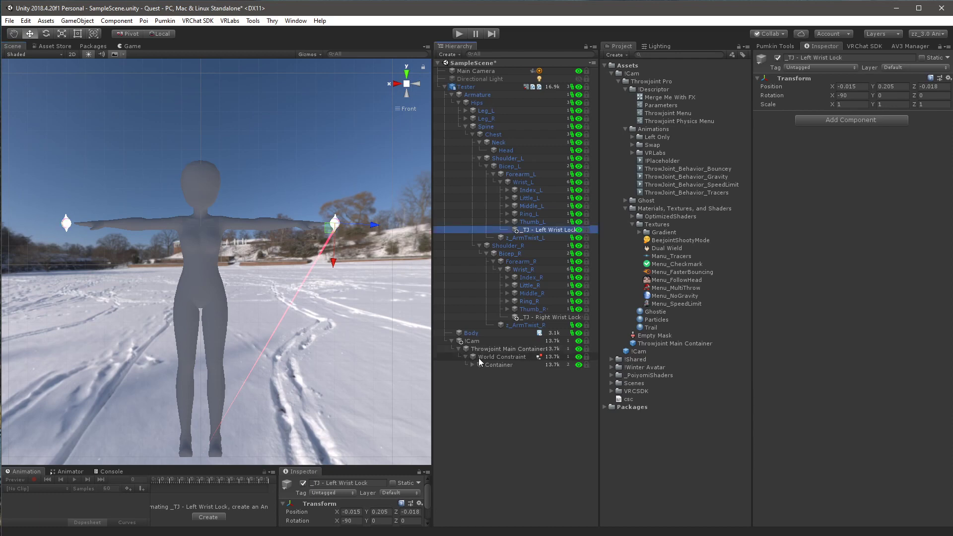
{"action": "left_click", "coordinate": [473, 365]}
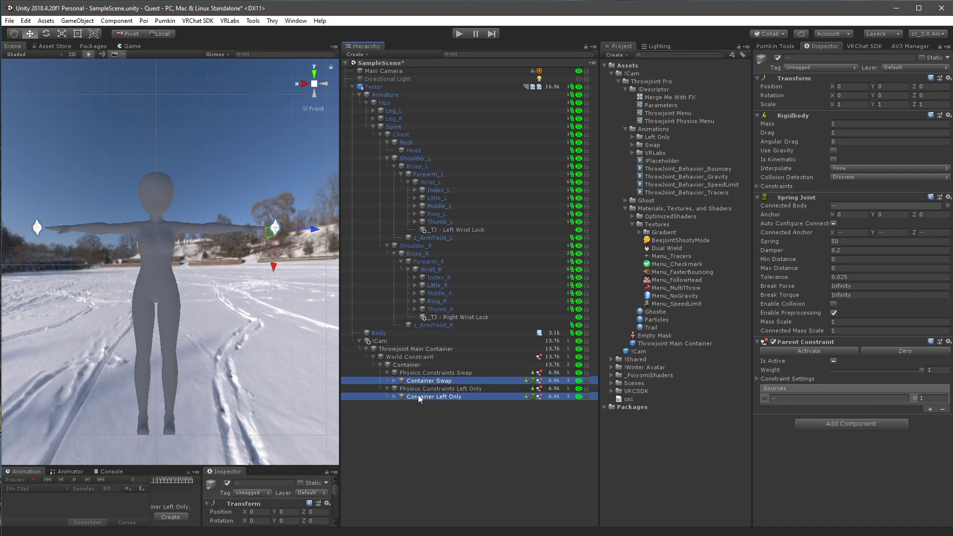
{"action": "left_click", "coordinate": [462, 425]}
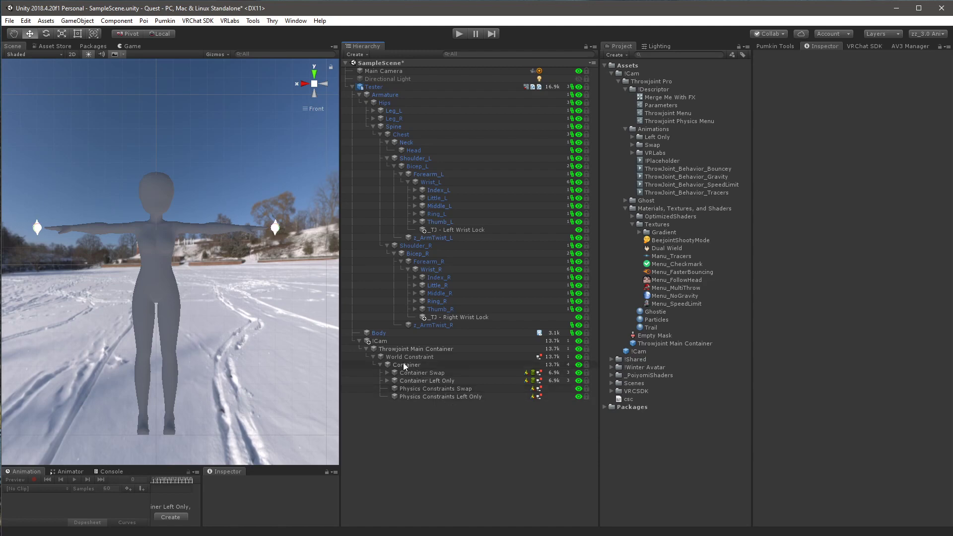
{"action": "left_click", "coordinate": [407, 365]}
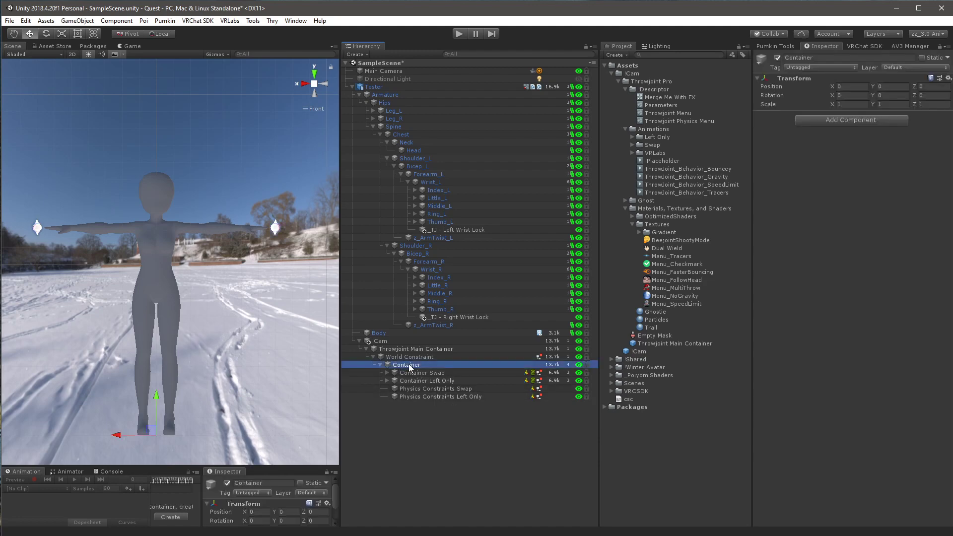
{"action": "left_click", "coordinate": [428, 380]}
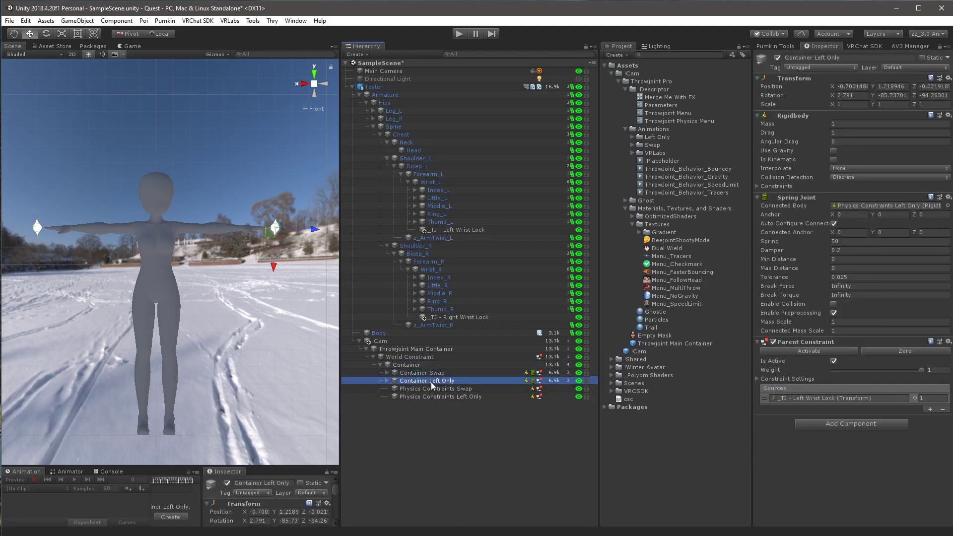
{"action": "left_click", "coordinate": [435, 388]}
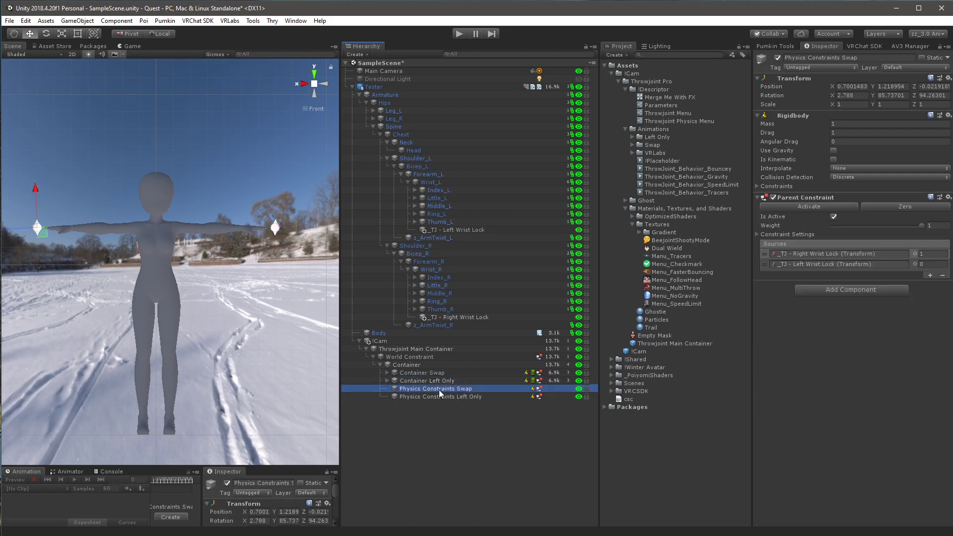
{"action": "left_click", "coordinate": [441, 396]}
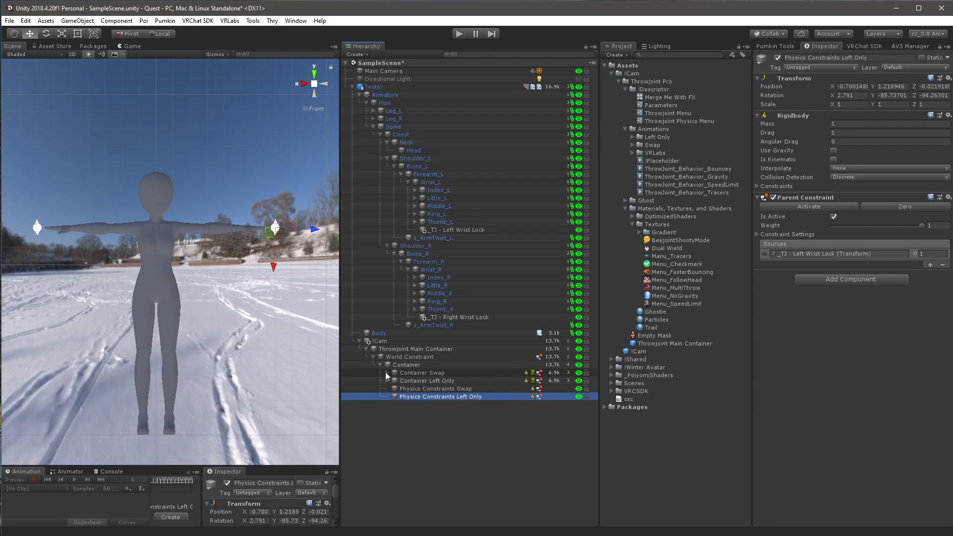
Step: Target Head with the look-at constraints of the Swap and Left Only Ghosties
{"action": "left_click", "coordinate": [387, 373]}
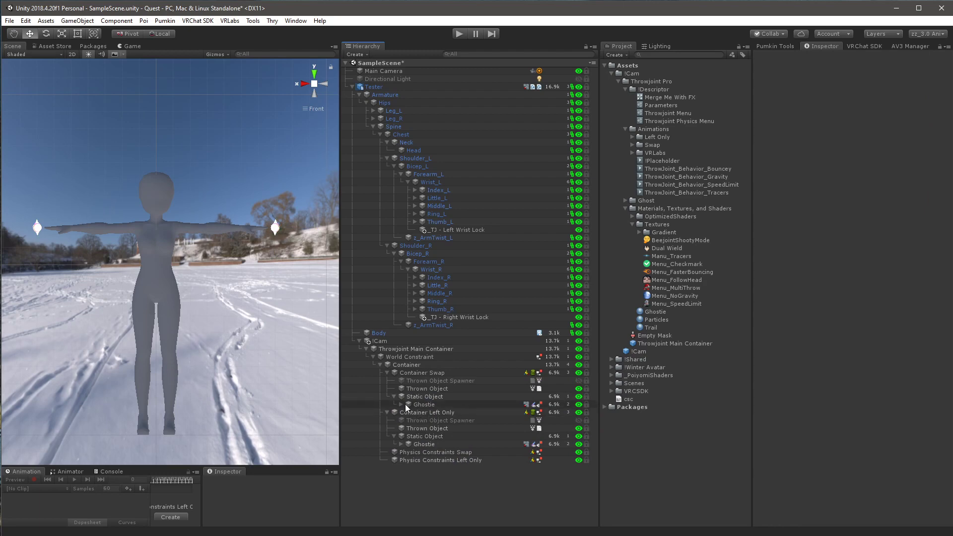
{"action": "left_click", "coordinate": [423, 404]}
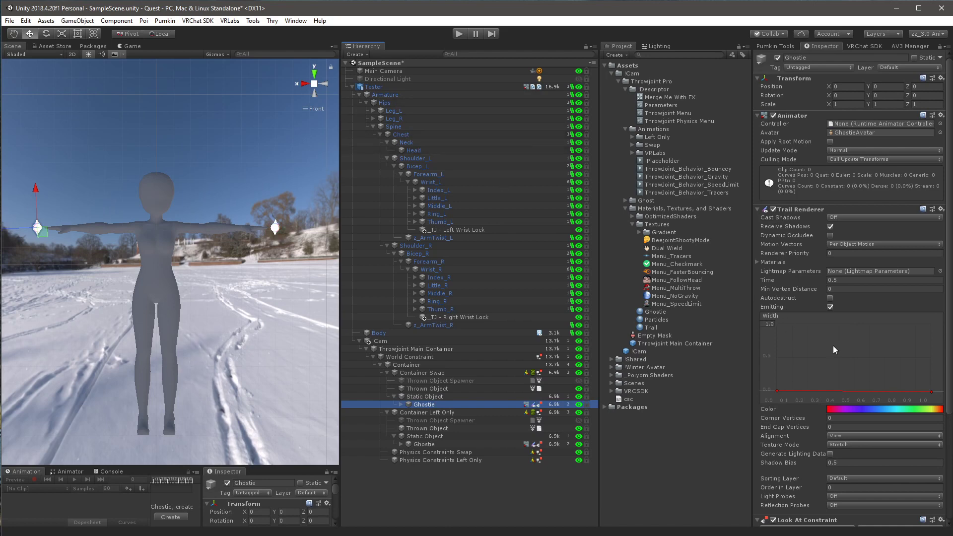
{"action": "scroll", "scroll_direction": "down", "scroll_amount": 3}
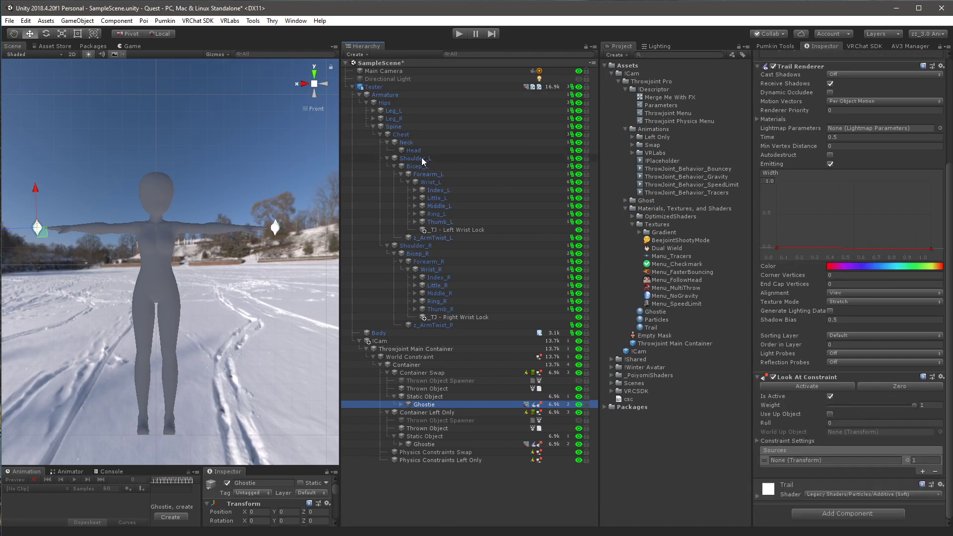
{"action": "left_click", "coordinate": [833, 461]}
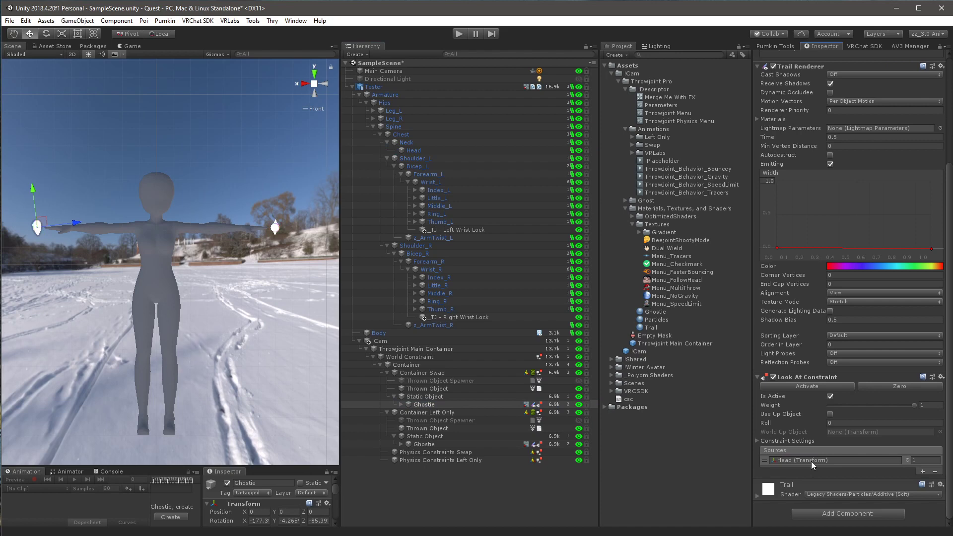
{"action": "left_click", "coordinate": [423, 444]}
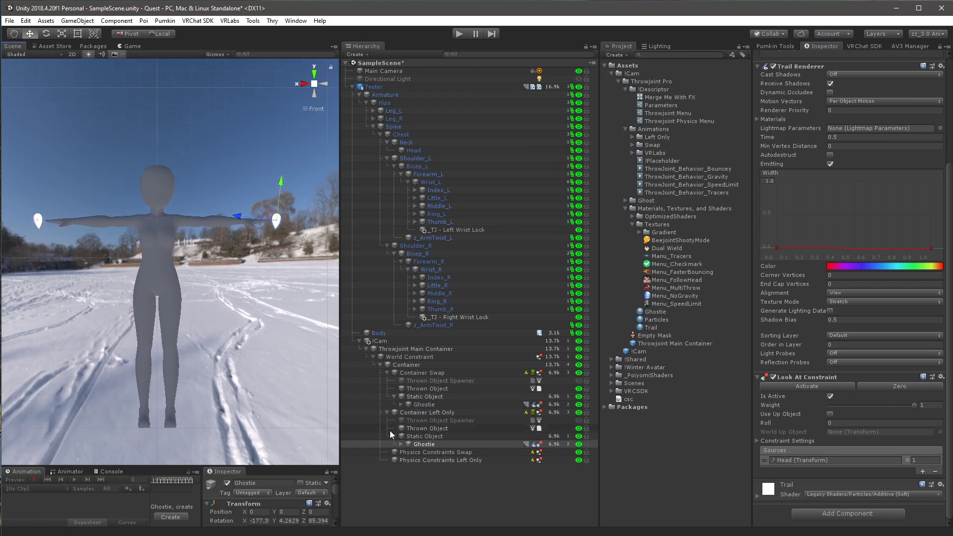
Step: Deactivate both Static Objects, then fold Containers, !Cam and Armature in the Hierarchy
{"action": "left_click", "coordinate": [387, 404]}
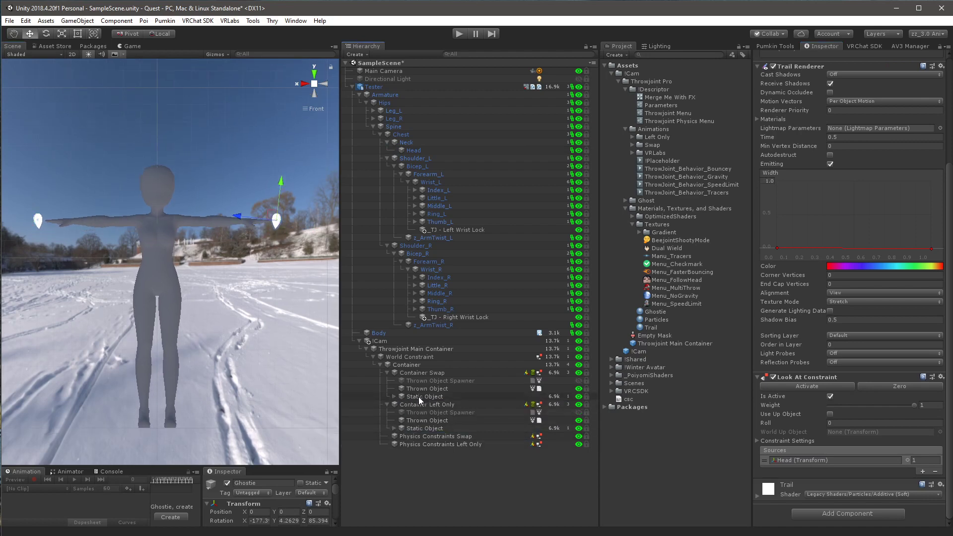
{"action": "left_click", "coordinate": [425, 428]}
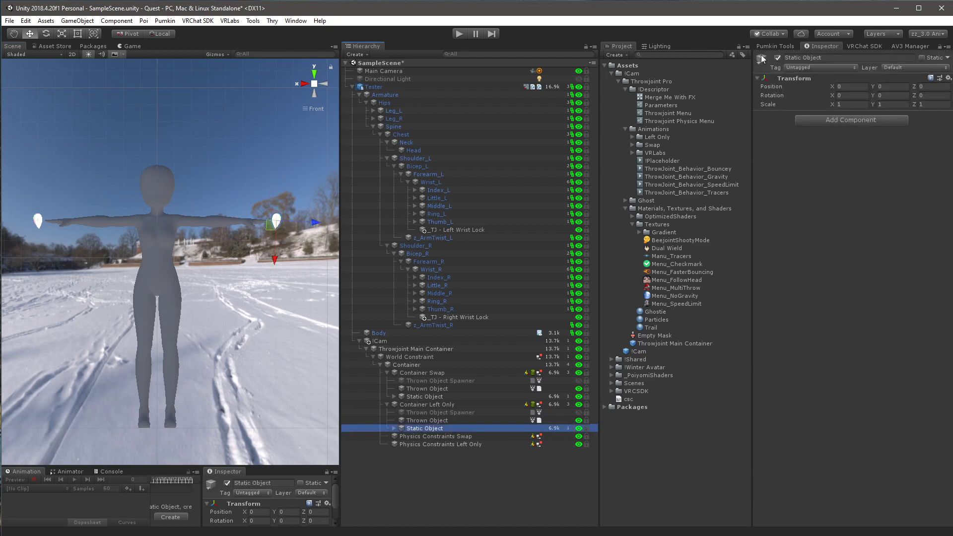
{"action": "left_click", "coordinate": [425, 396]}
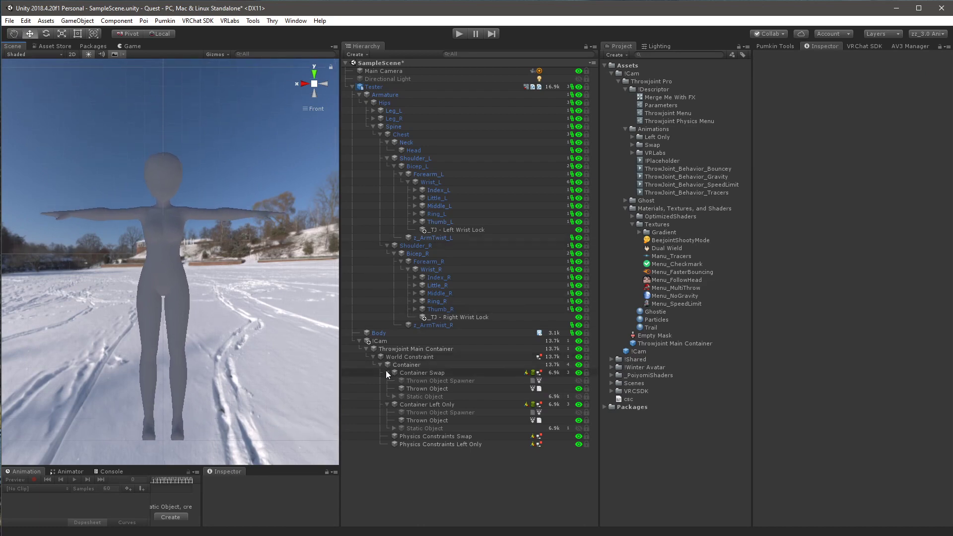
{"action": "left_click", "coordinate": [388, 365]}
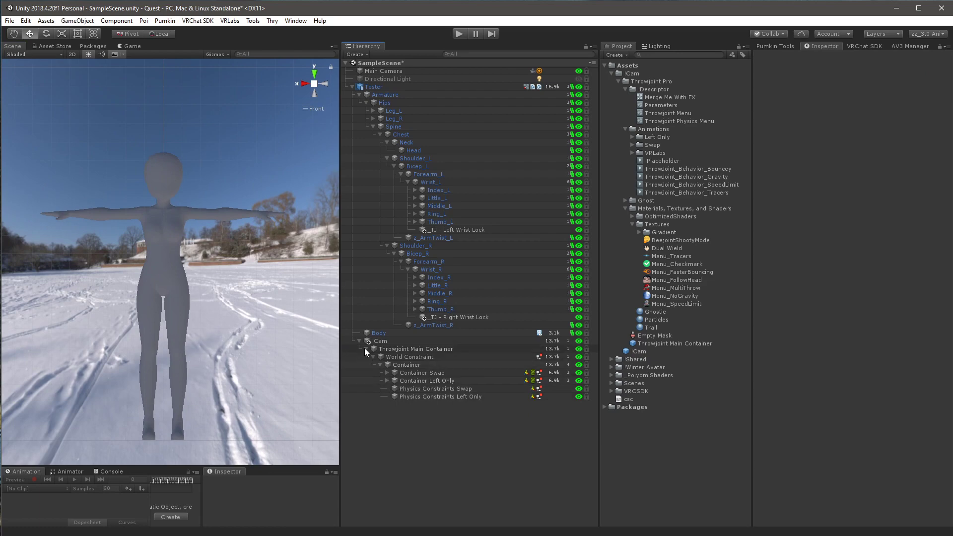
{"action": "left_click", "coordinate": [359, 342]}
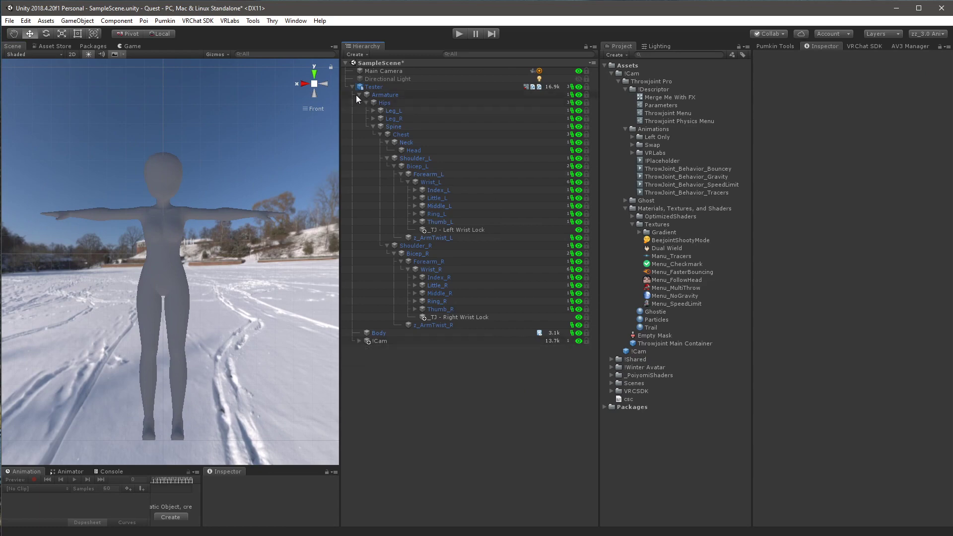
{"action": "left_click", "coordinate": [358, 95]}
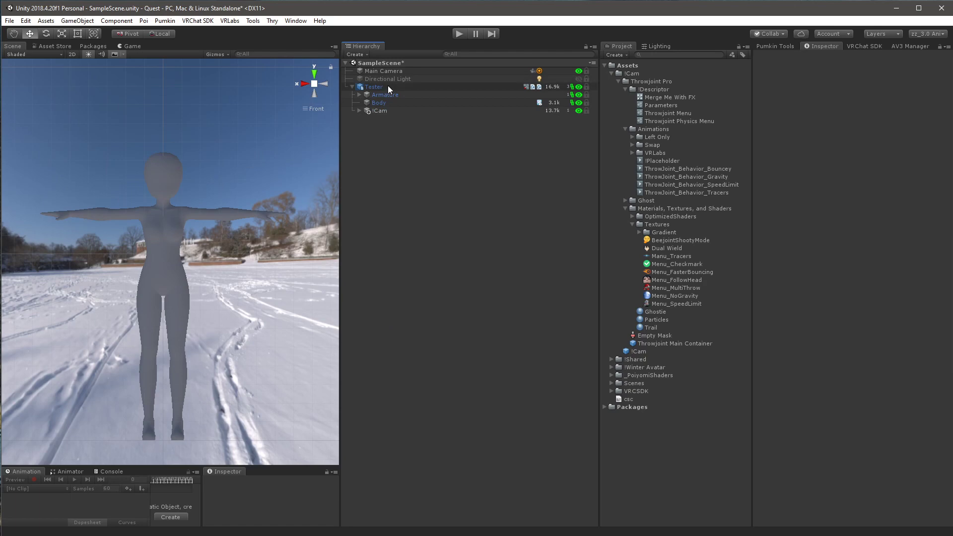
{"action": "mouse_move", "coordinate": [219, 151]}
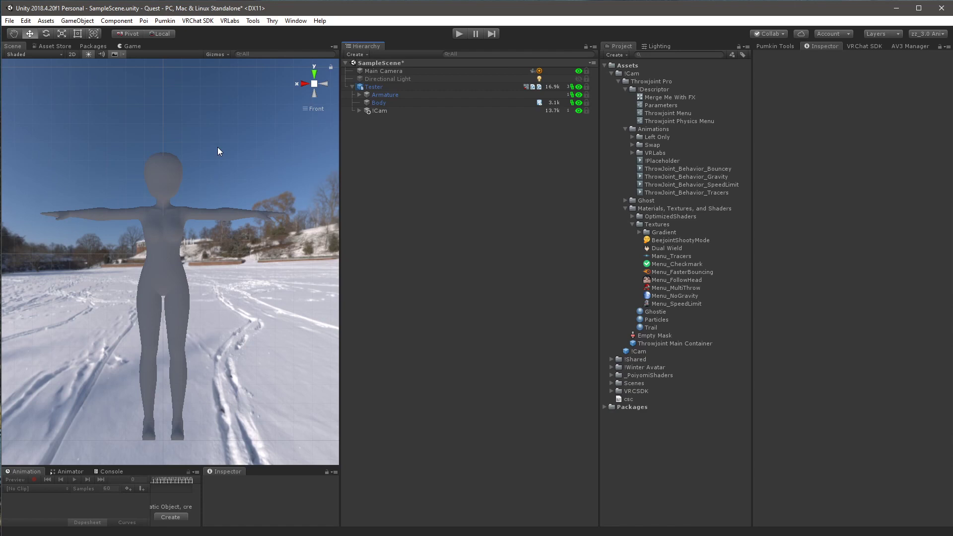
{"action": "mouse_move", "coordinate": [157, 193]}
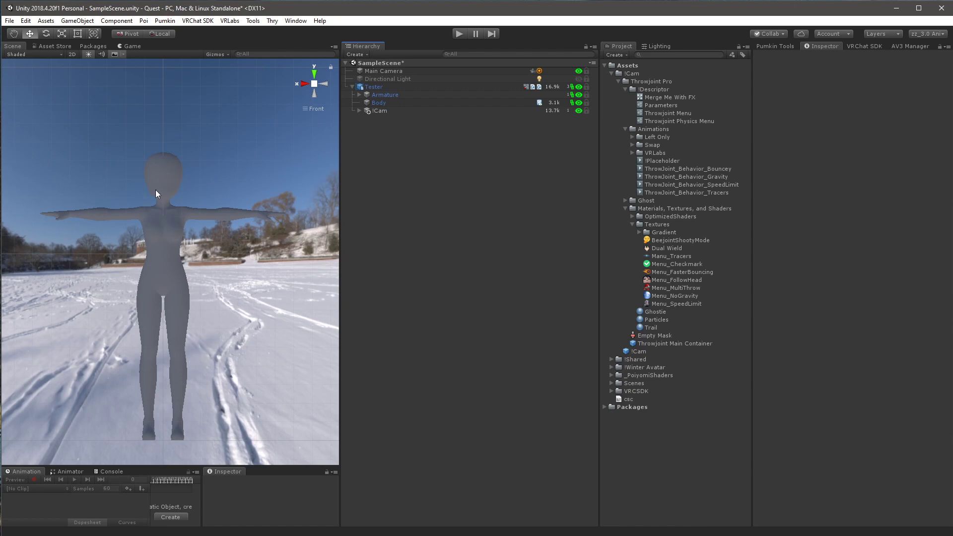
{"action": "mouse_move", "coordinate": [214, 207]}
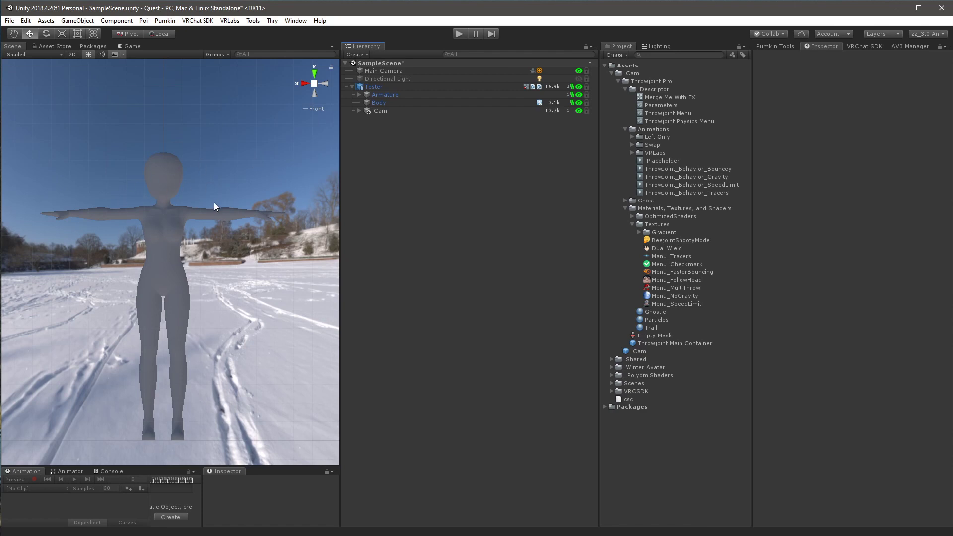
{"action": "mouse_move", "coordinate": [223, 43]}
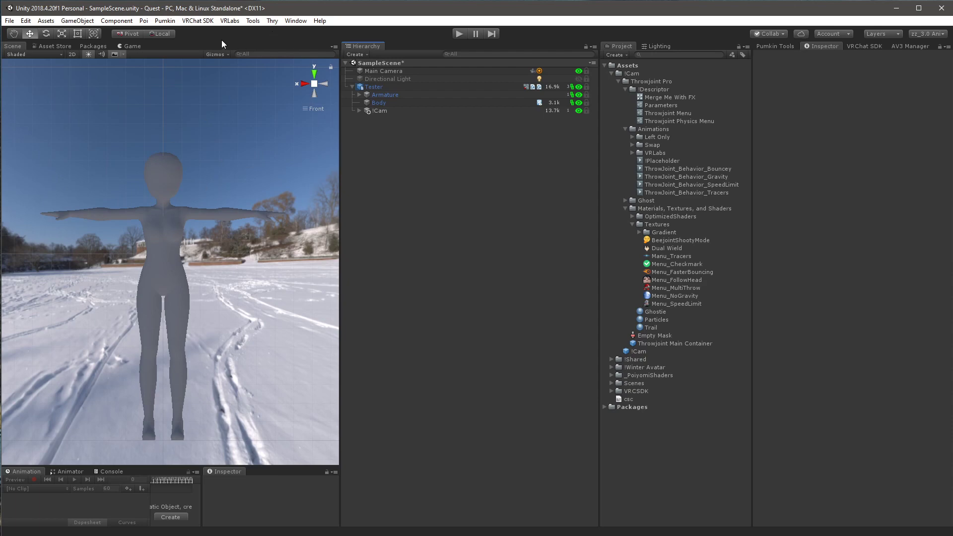
Step: Open Avatars 3.0 Manager for Tester and add Merge Me With FX to merge
{"action": "left_click", "coordinate": [230, 20]}
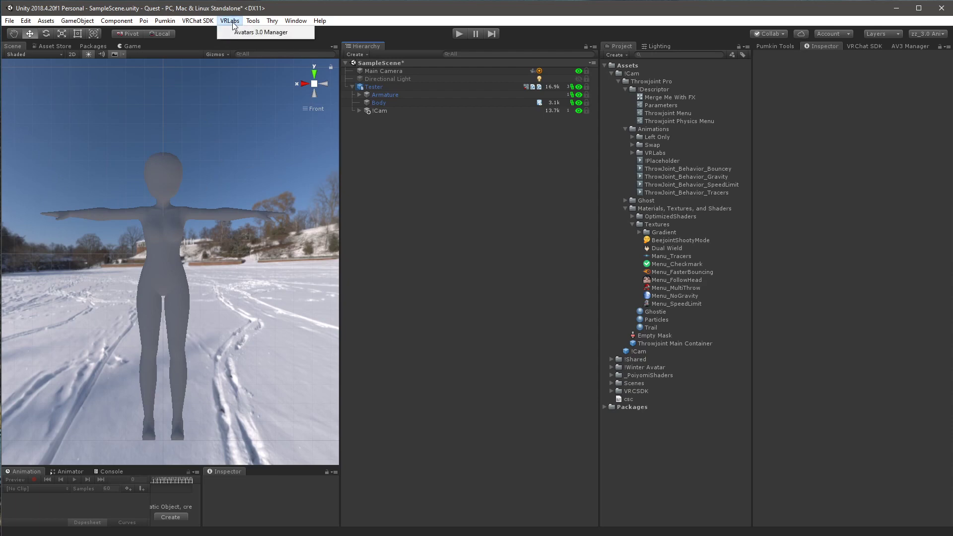
{"action": "left_click", "coordinate": [259, 32]}
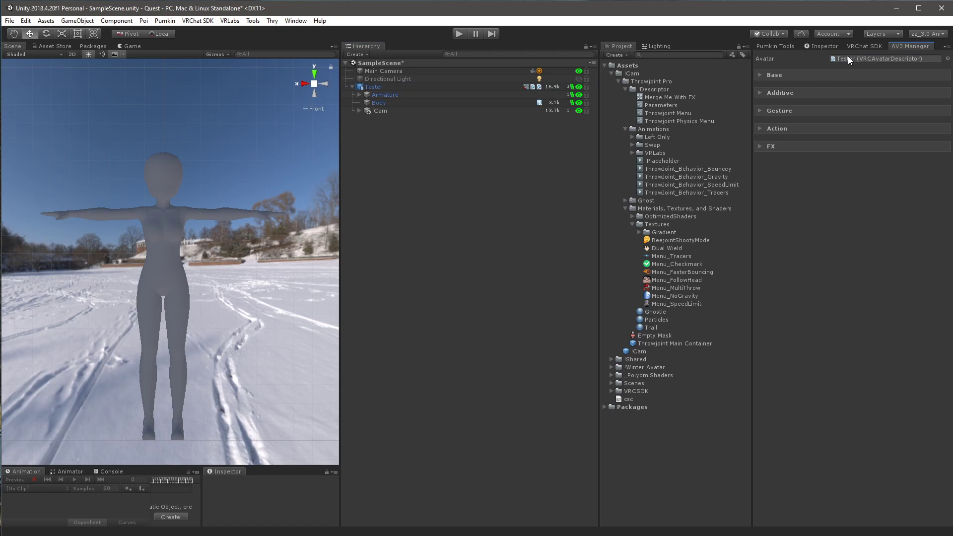
{"action": "left_click", "coordinate": [759, 146]}
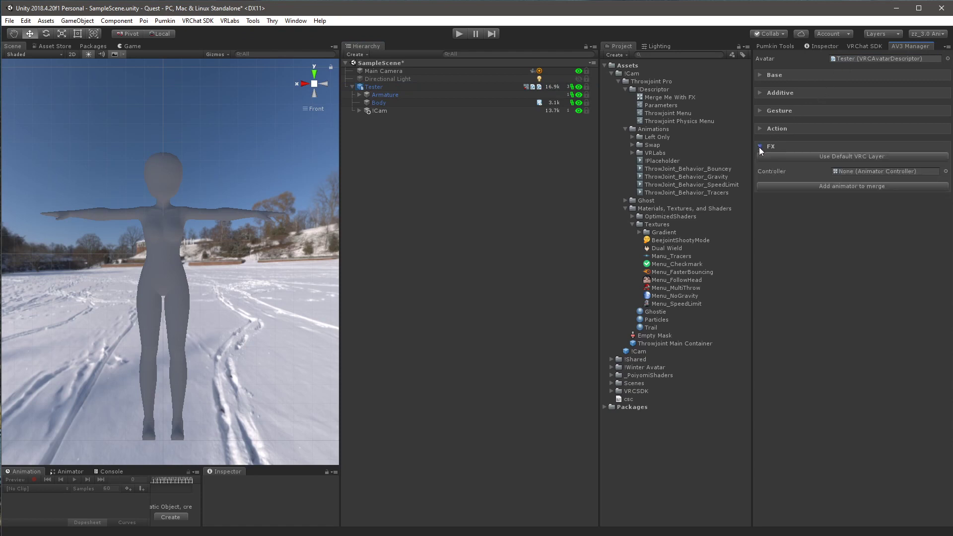
{"action": "mouse_move", "coordinate": [626, 178]}
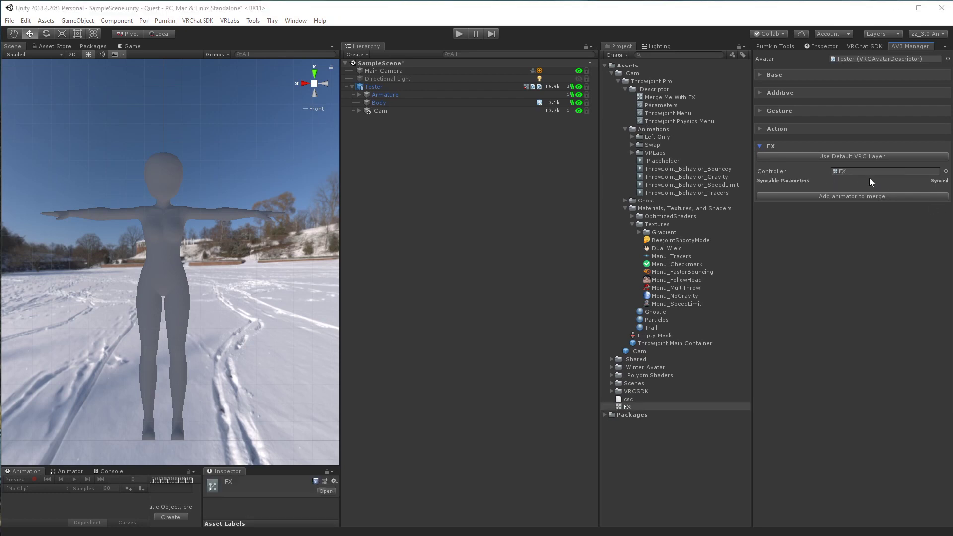
{"action": "mouse_move", "coordinate": [839, 202]}
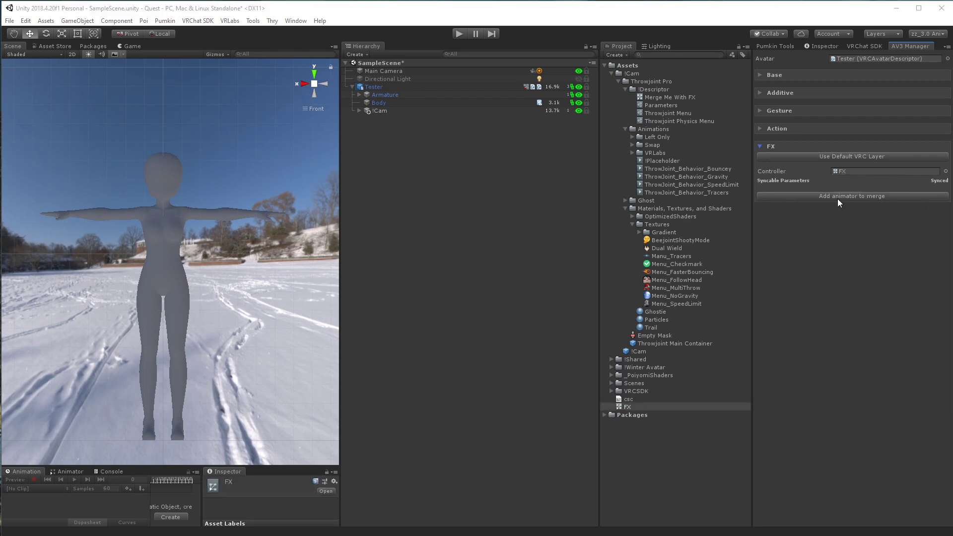
{"action": "left_click", "coordinate": [851, 195]}
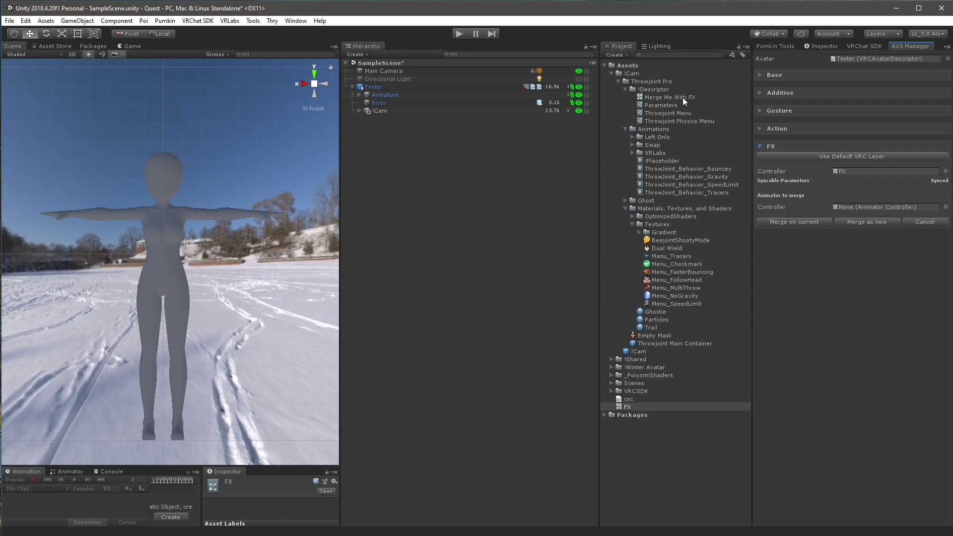
{"action": "mouse_move", "coordinate": [875, 185]}
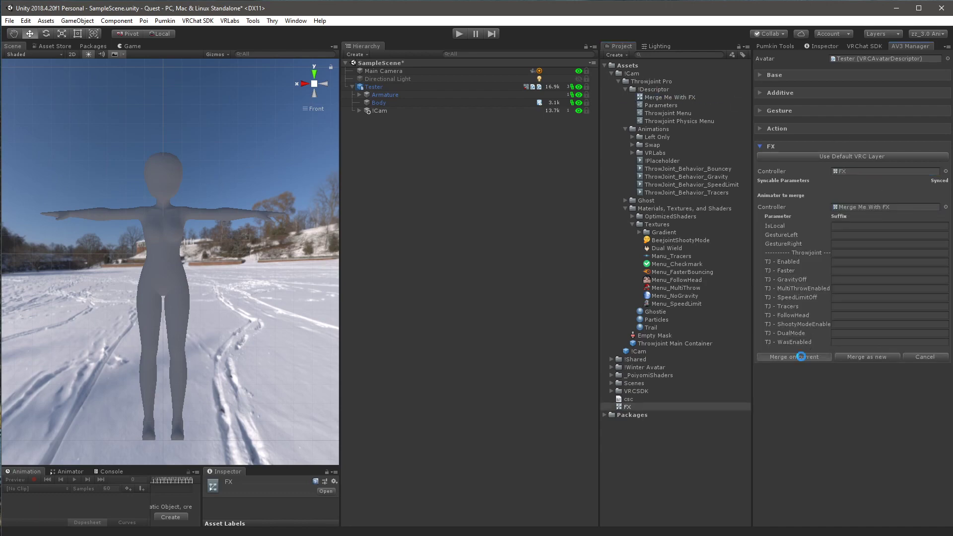
Step: Merge into the current FX controller, then view Tester's descriptor Expressions section
{"action": "left_click", "coordinate": [793, 357]}
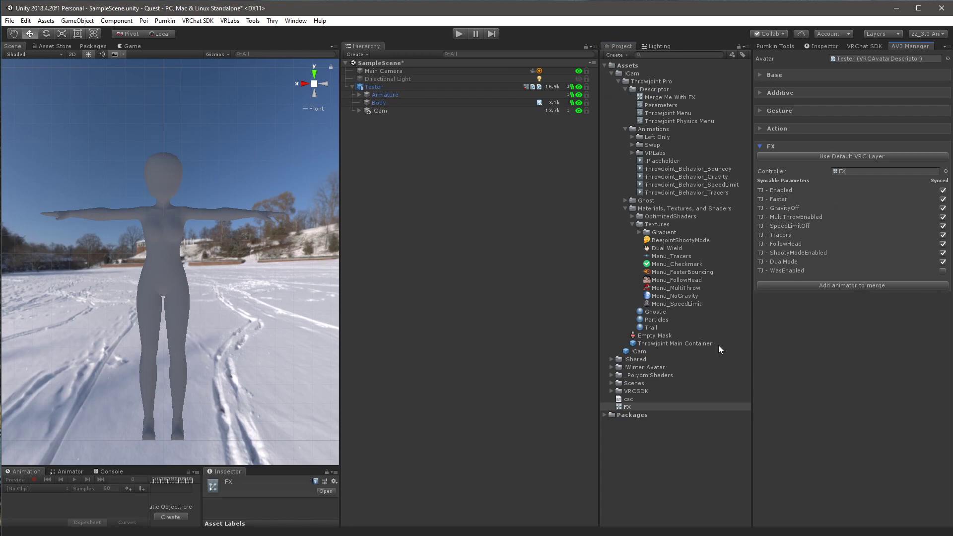
{"action": "mouse_move", "coordinate": [704, 175]}
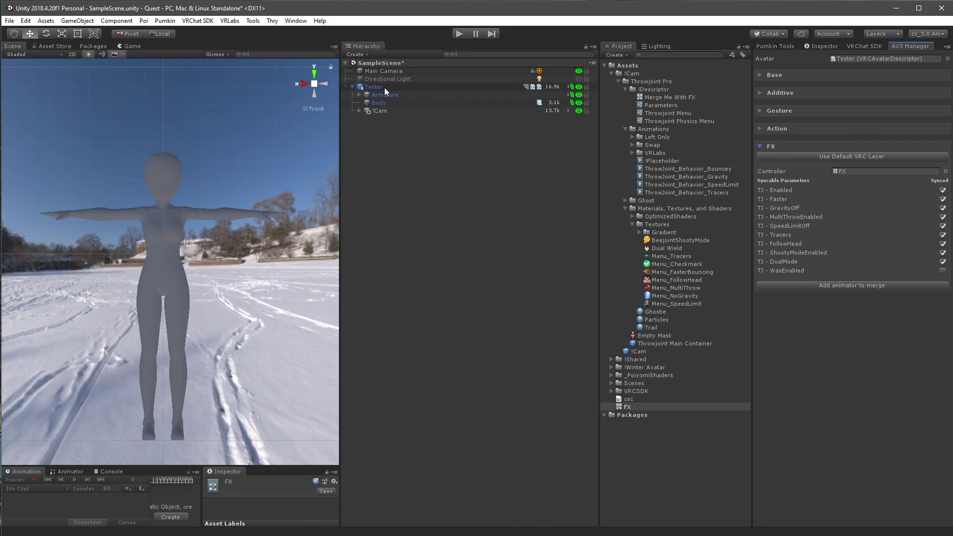
{"action": "left_click", "coordinate": [374, 87]}
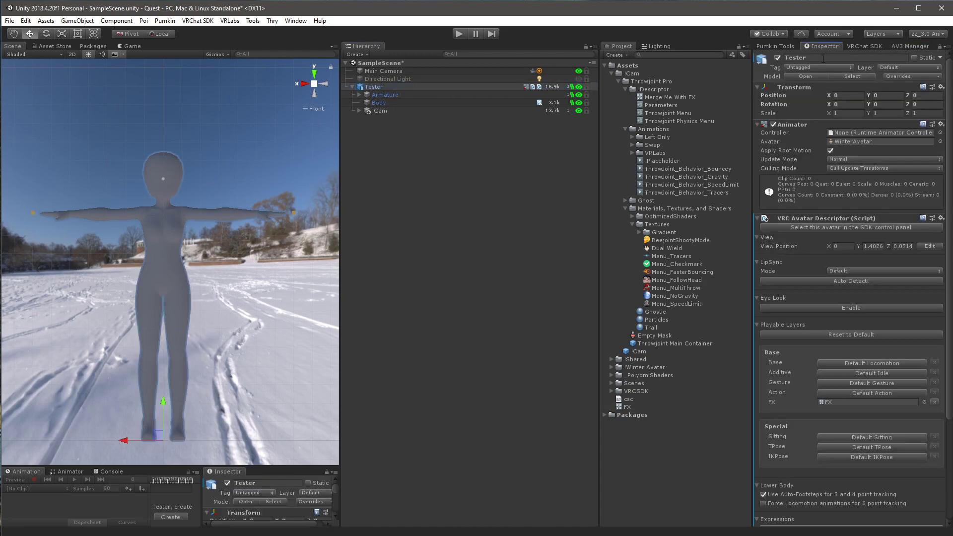
{"action": "scroll", "scroll_direction": "down", "scroll_amount": 3}
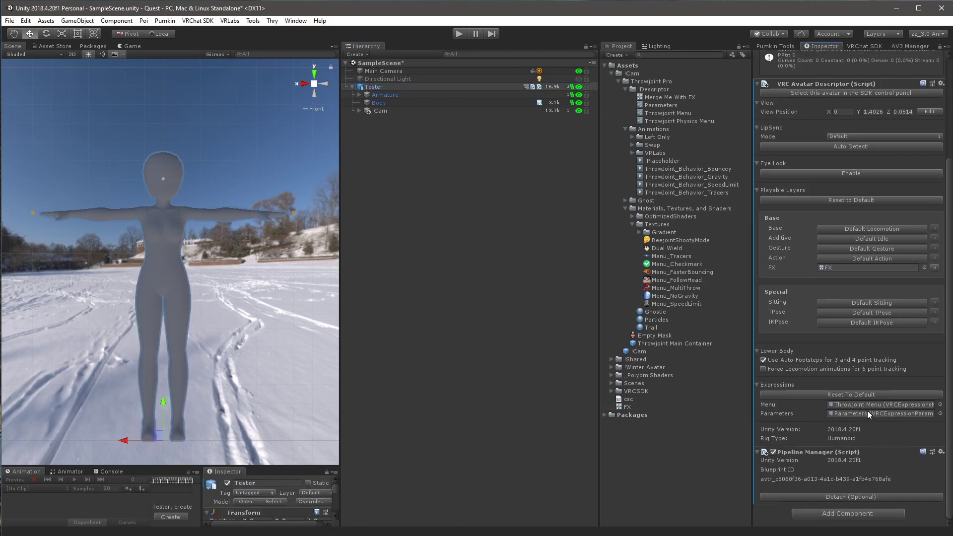
{"action": "mouse_move", "coordinate": [772, 412]}
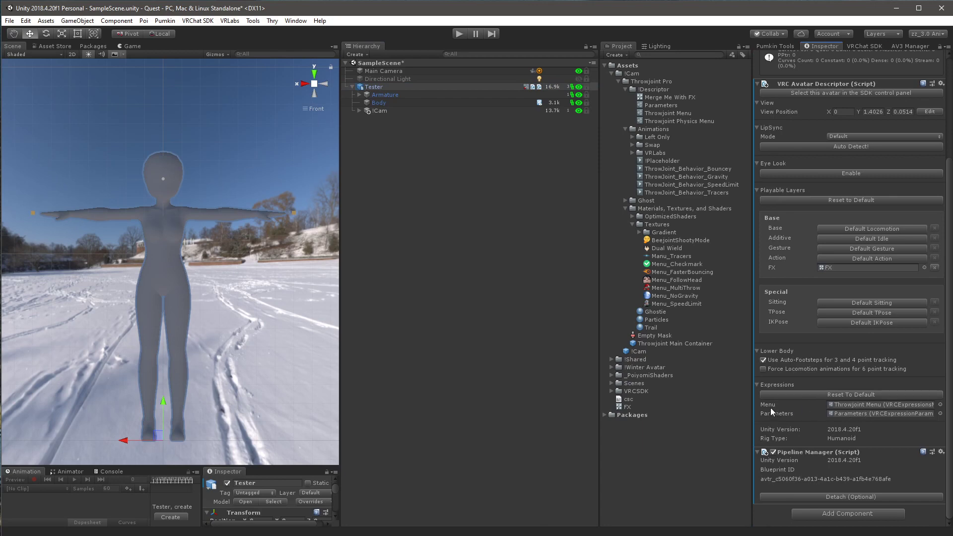
{"action": "mouse_move", "coordinate": [880, 418]}
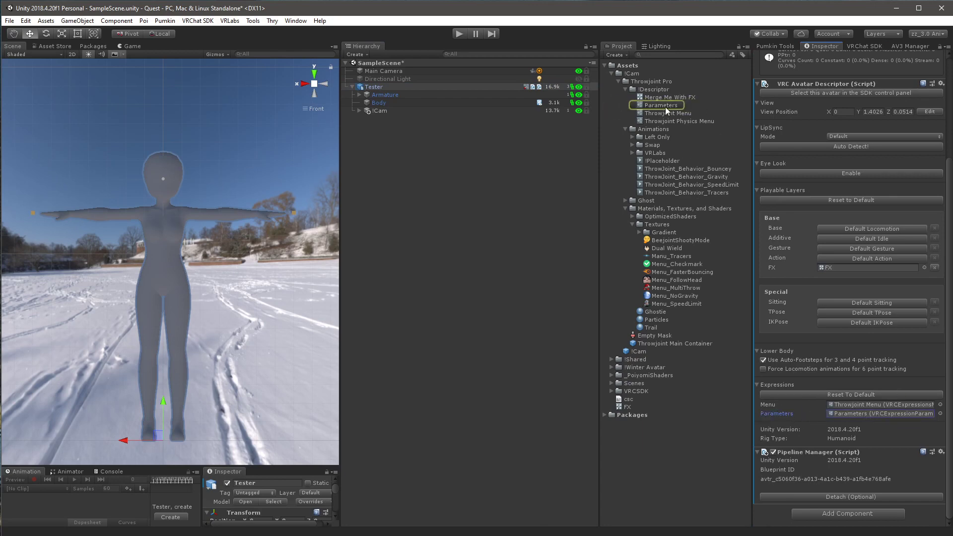
Step: Inspect the Parameters asset's nine TJ bools, including MultiThrowEnabled
{"action": "left_click", "coordinate": [661, 105]}
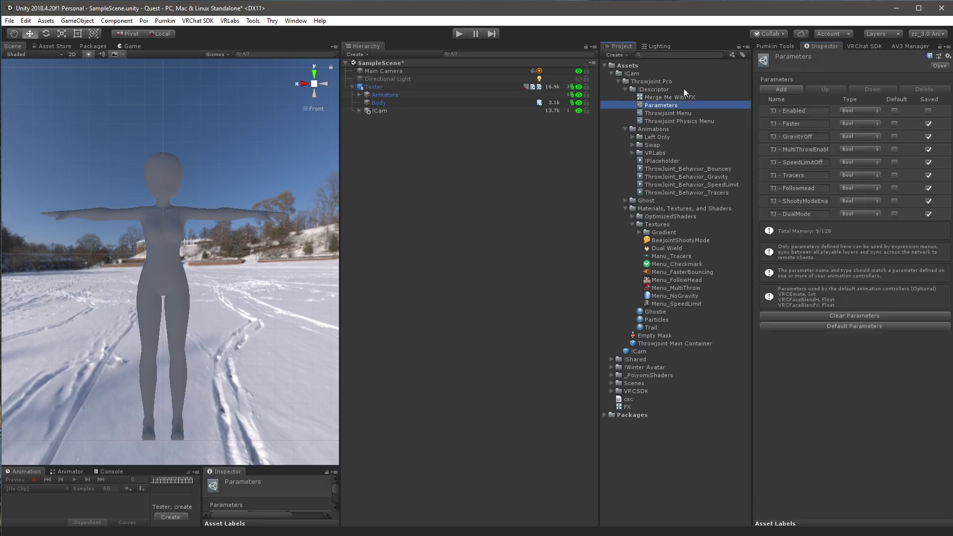
{"action": "mouse_move", "coordinate": [681, 94]}
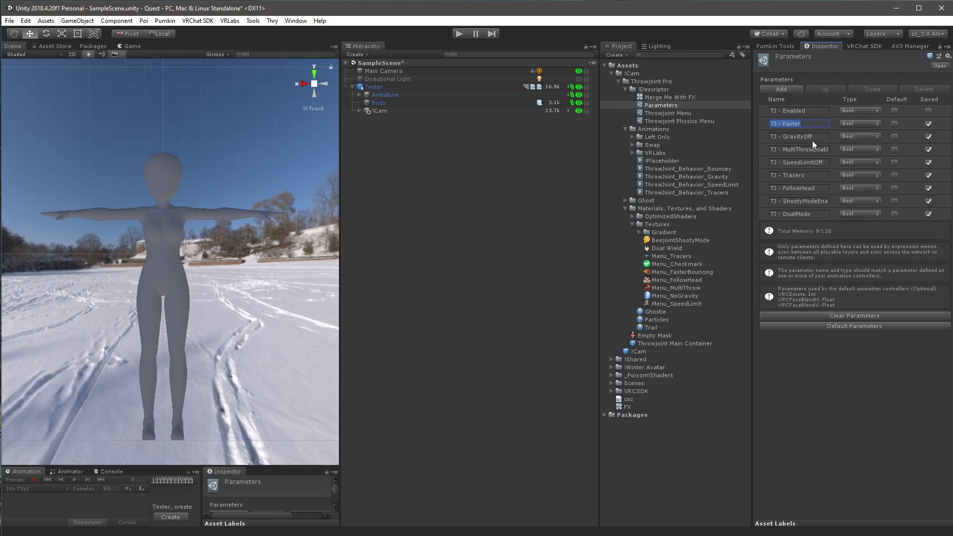
{"action": "left_click", "coordinate": [800, 149]}
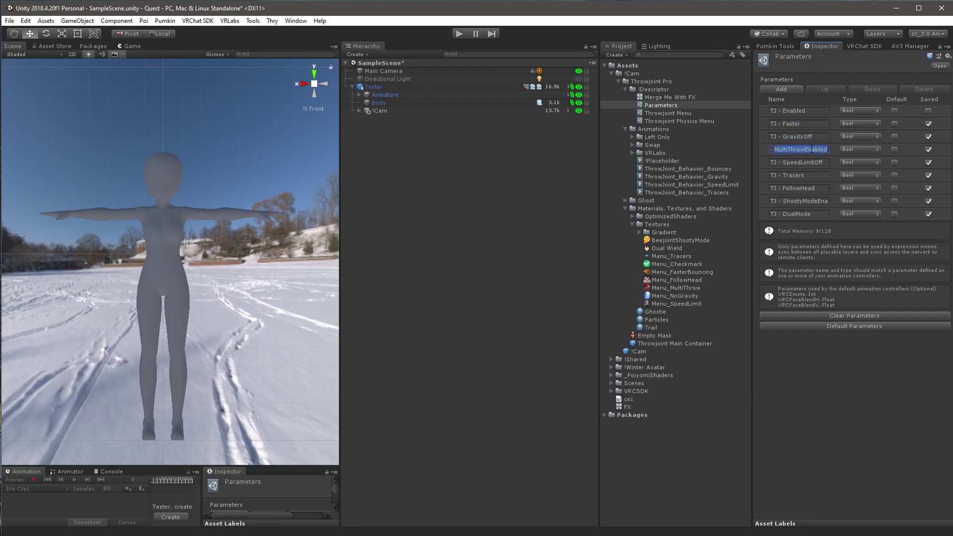
{"action": "left_click", "coordinate": [797, 175]}
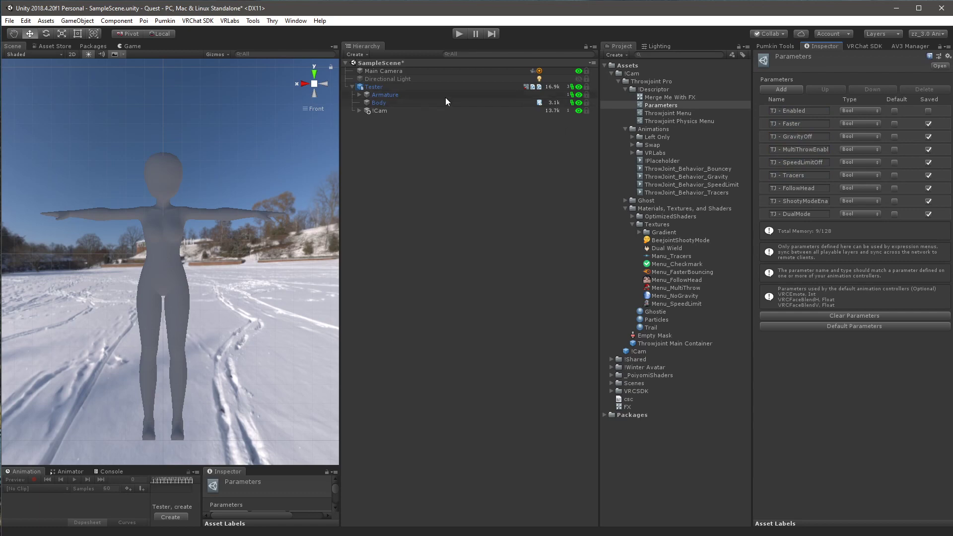
Step: Reselect the Tester avatar and open its Throwjoint Menu expressions asset from the descriptor
{"action": "left_click", "coordinate": [373, 86]}
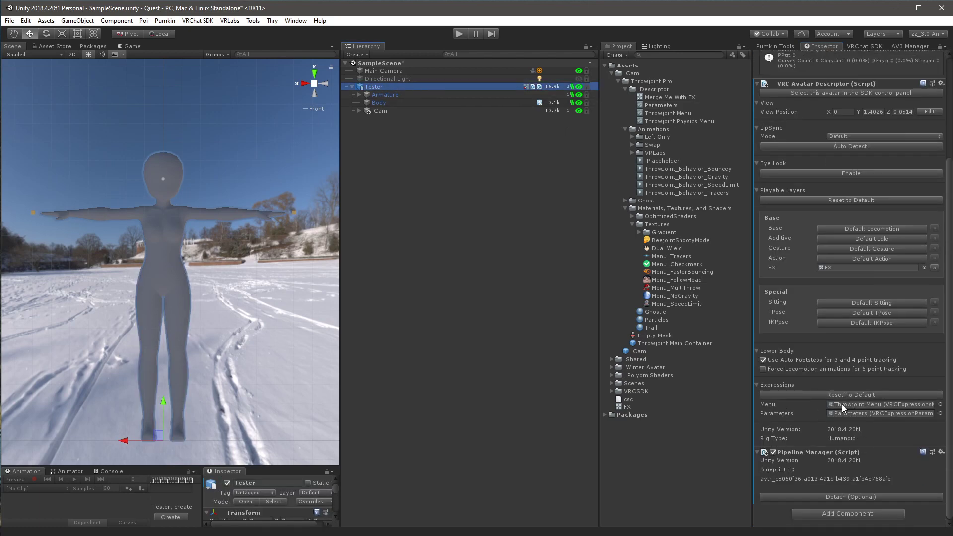
{"action": "mouse_move", "coordinate": [888, 422]}
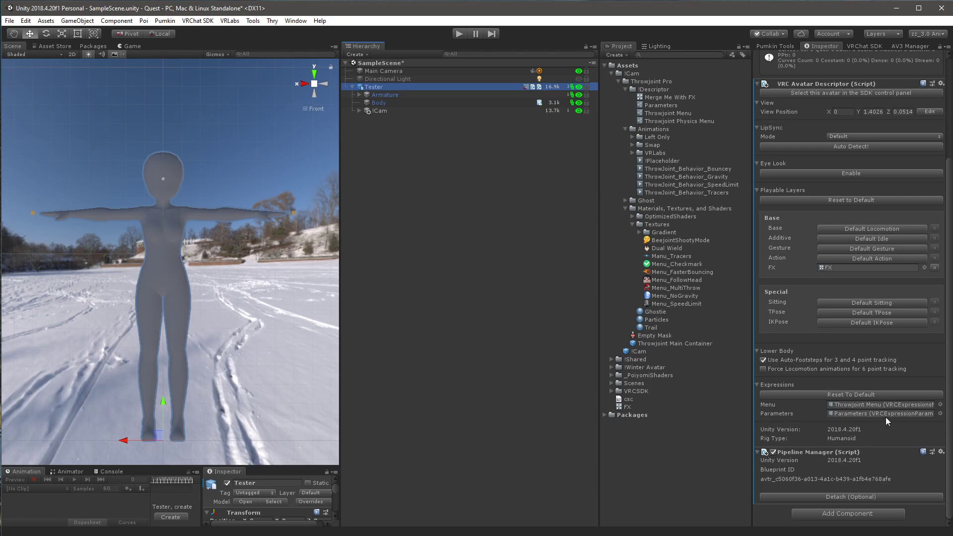
{"action": "left_click", "coordinate": [669, 114]}
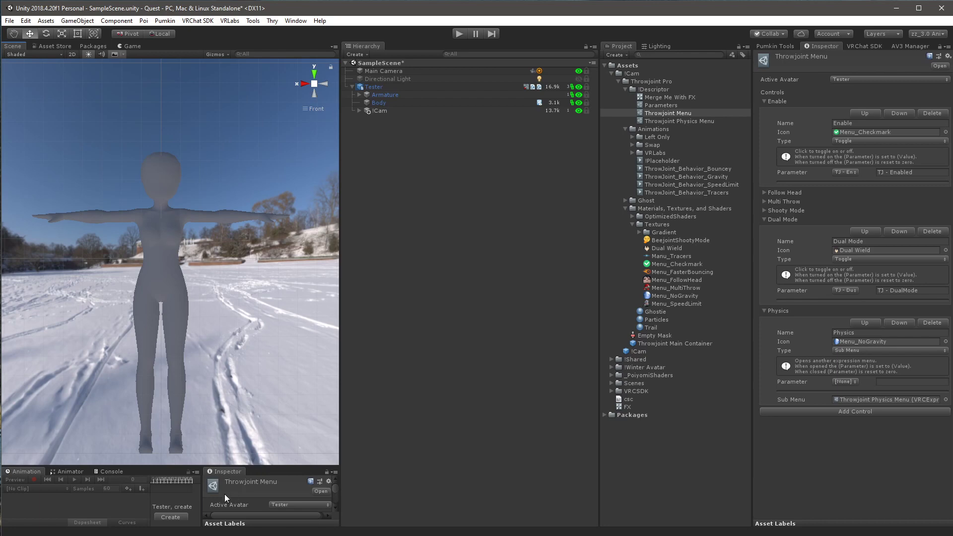
{"action": "mouse_move", "coordinate": [224, 498]}
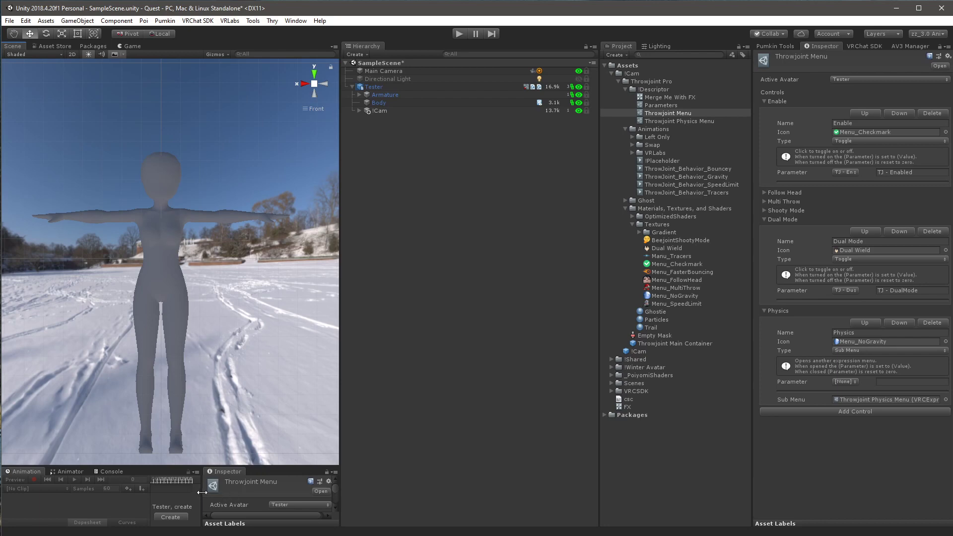
{"action": "mouse_move", "coordinate": [225, 381]}
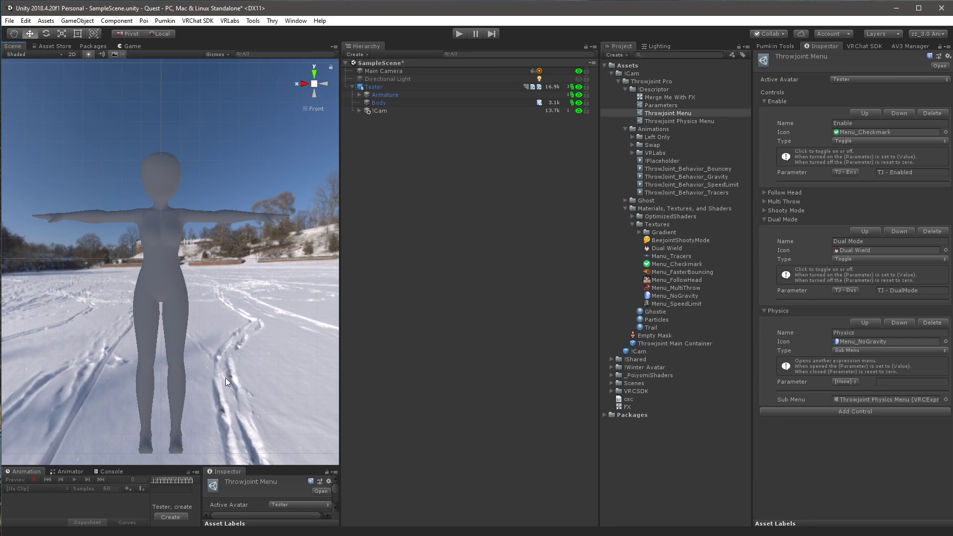
{"action": "mouse_move", "coordinate": [248, 389]}
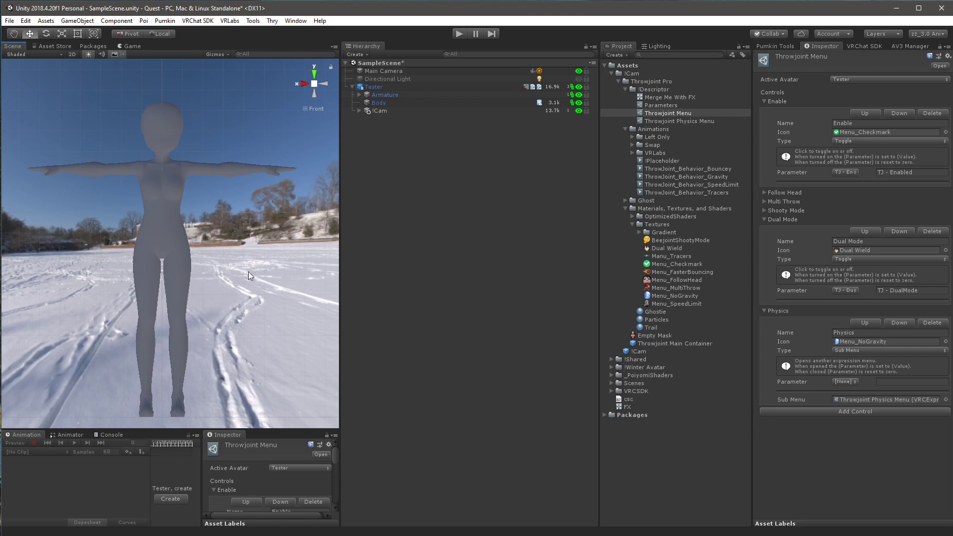
{"action": "mouse_move", "coordinate": [182, 265]}
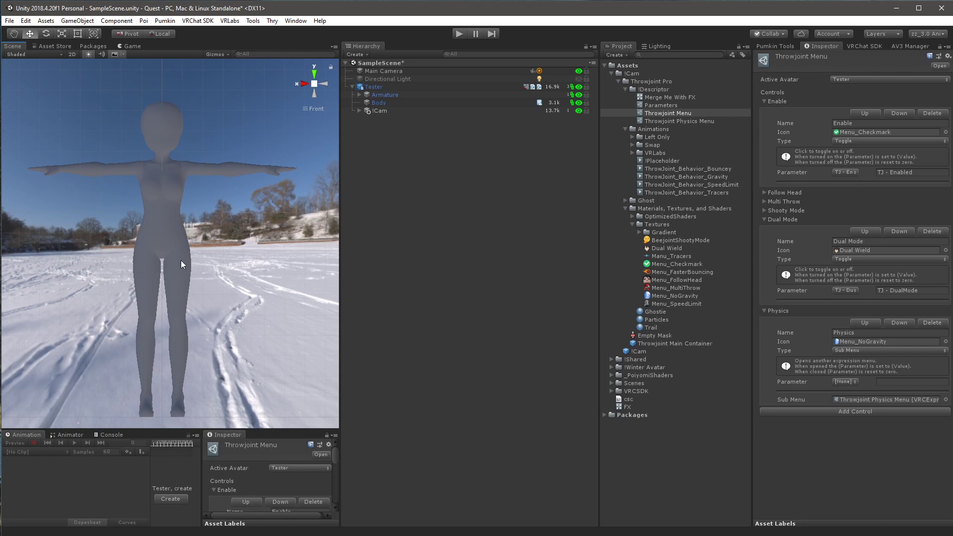